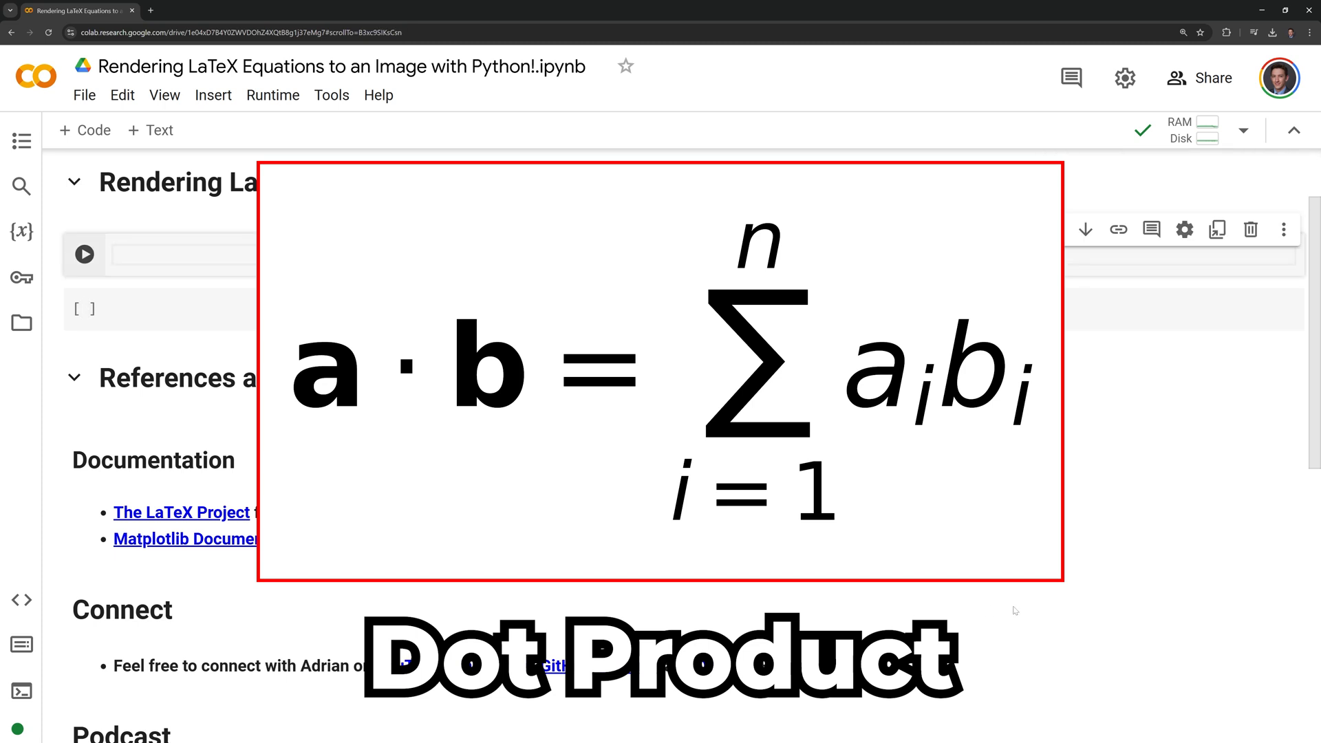
- Define dot_product_equation_algebraic as the raw LaTeX string for a·b = Σ a_i b_i
text(dot_product)
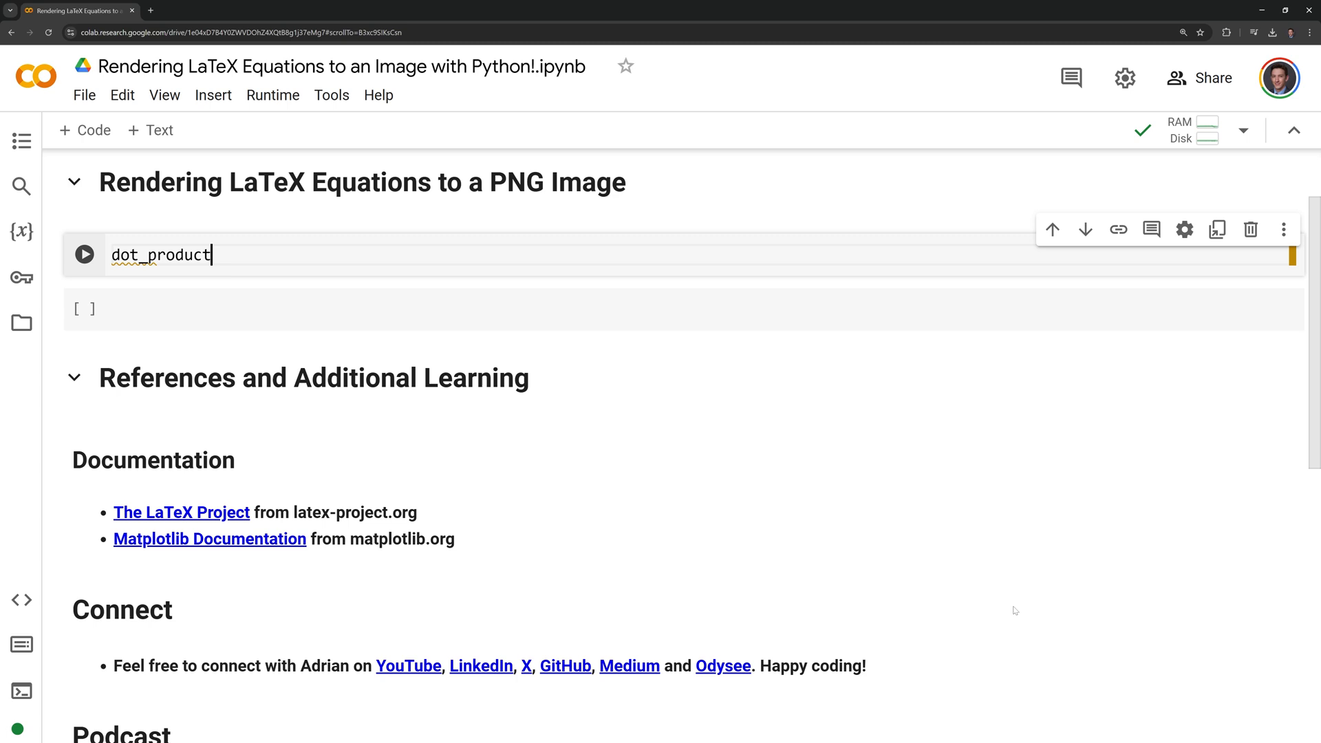
text(_equation_algeb)
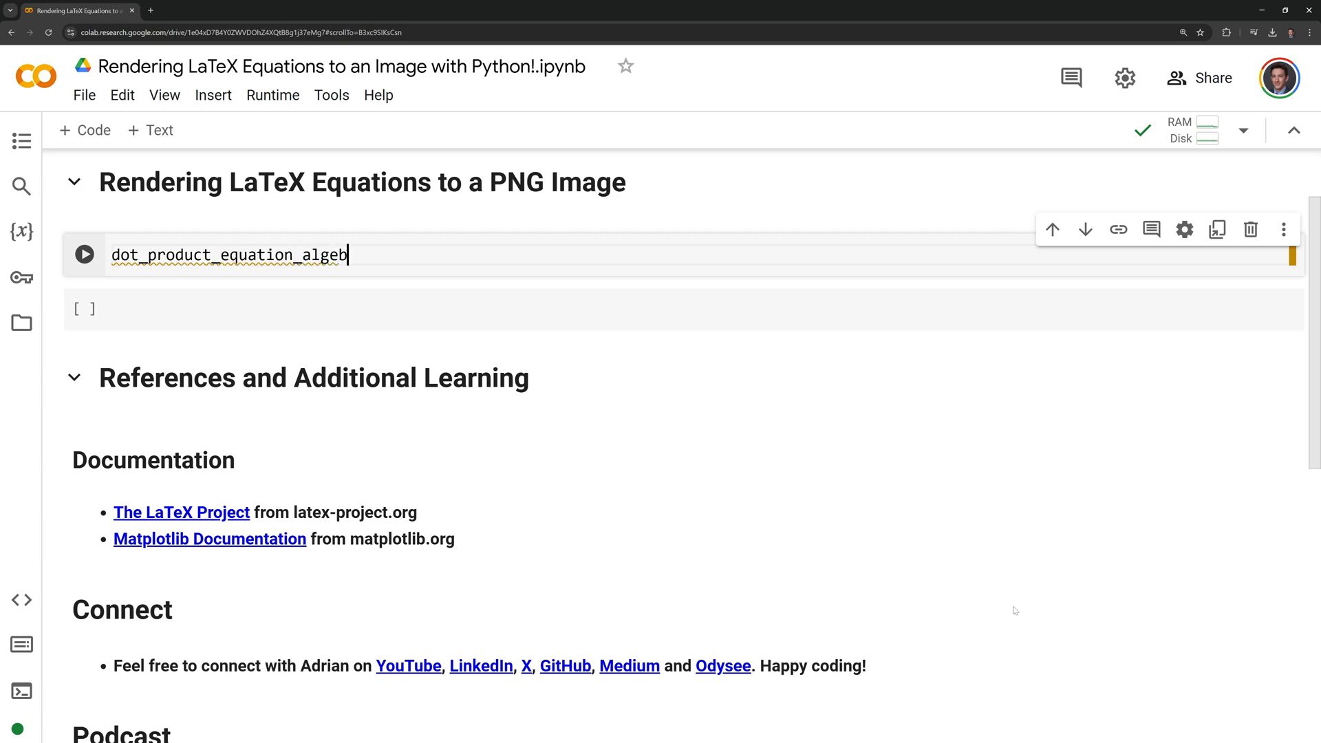
text(raic = r)
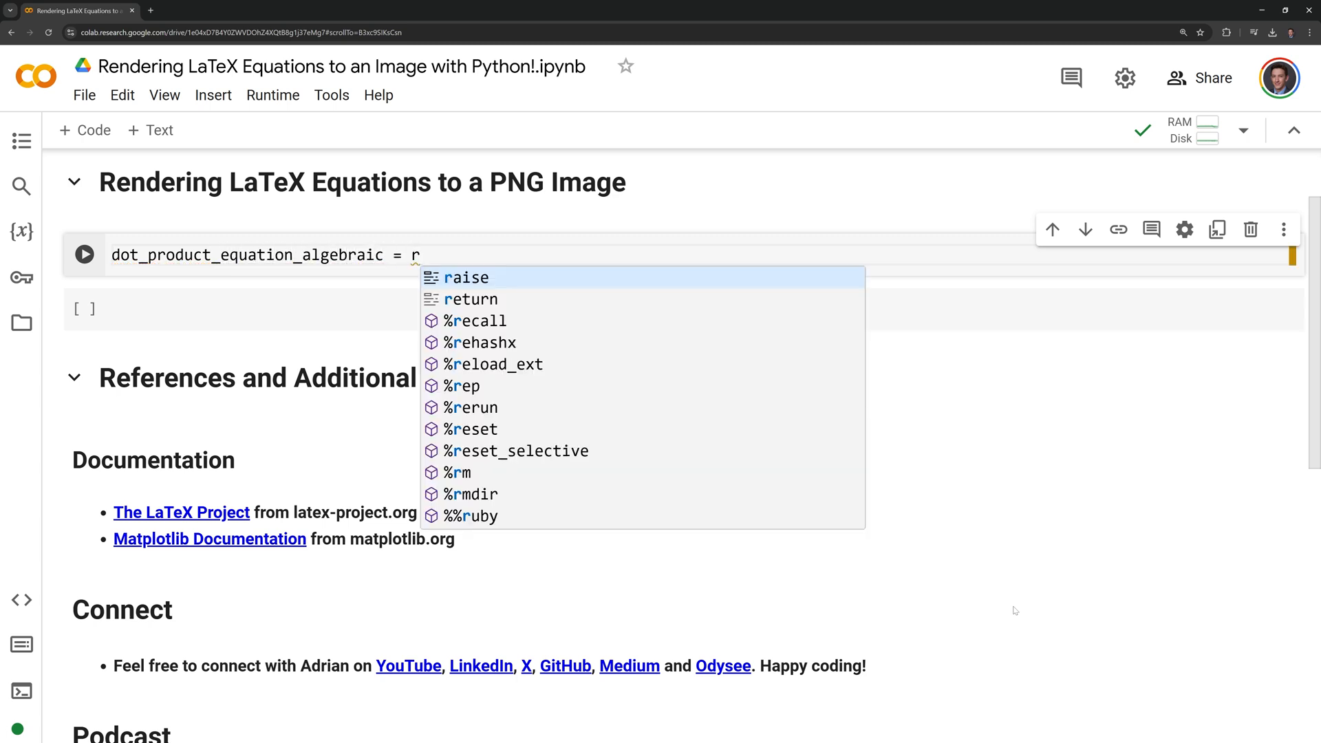
text("")
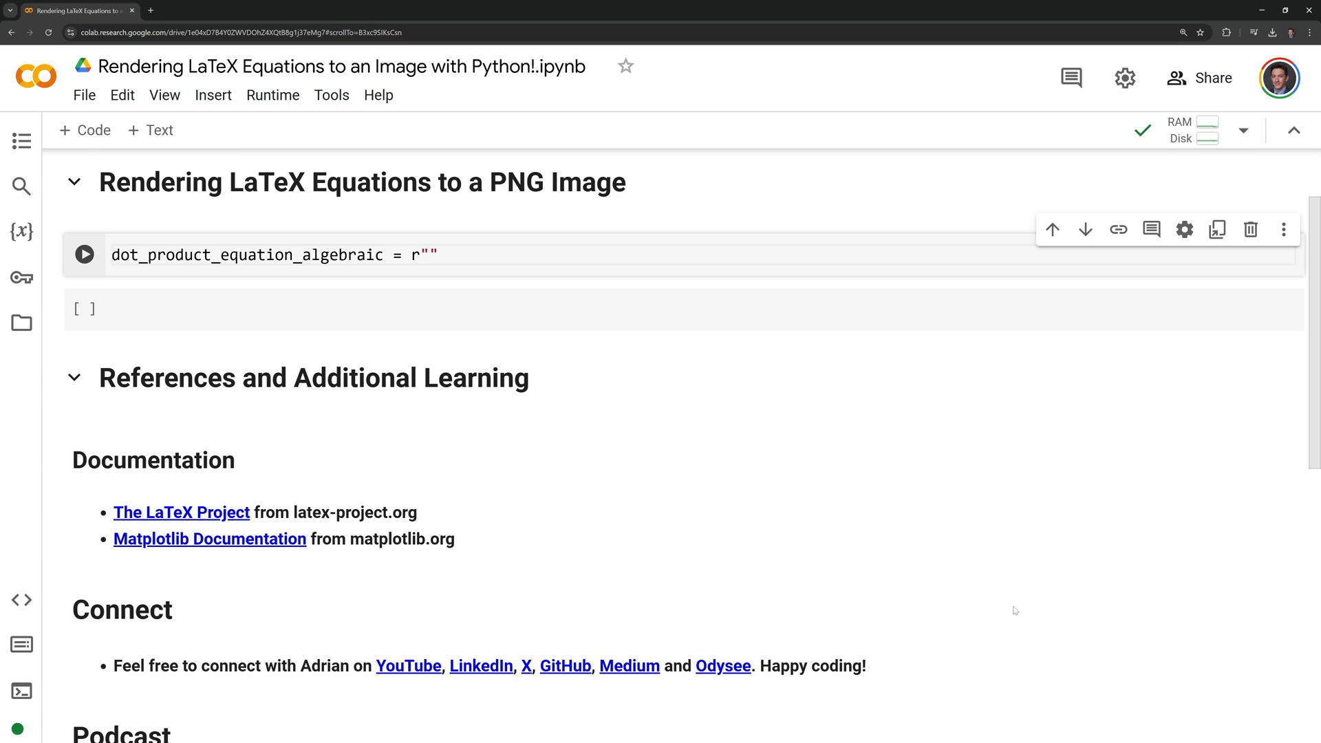
text($)
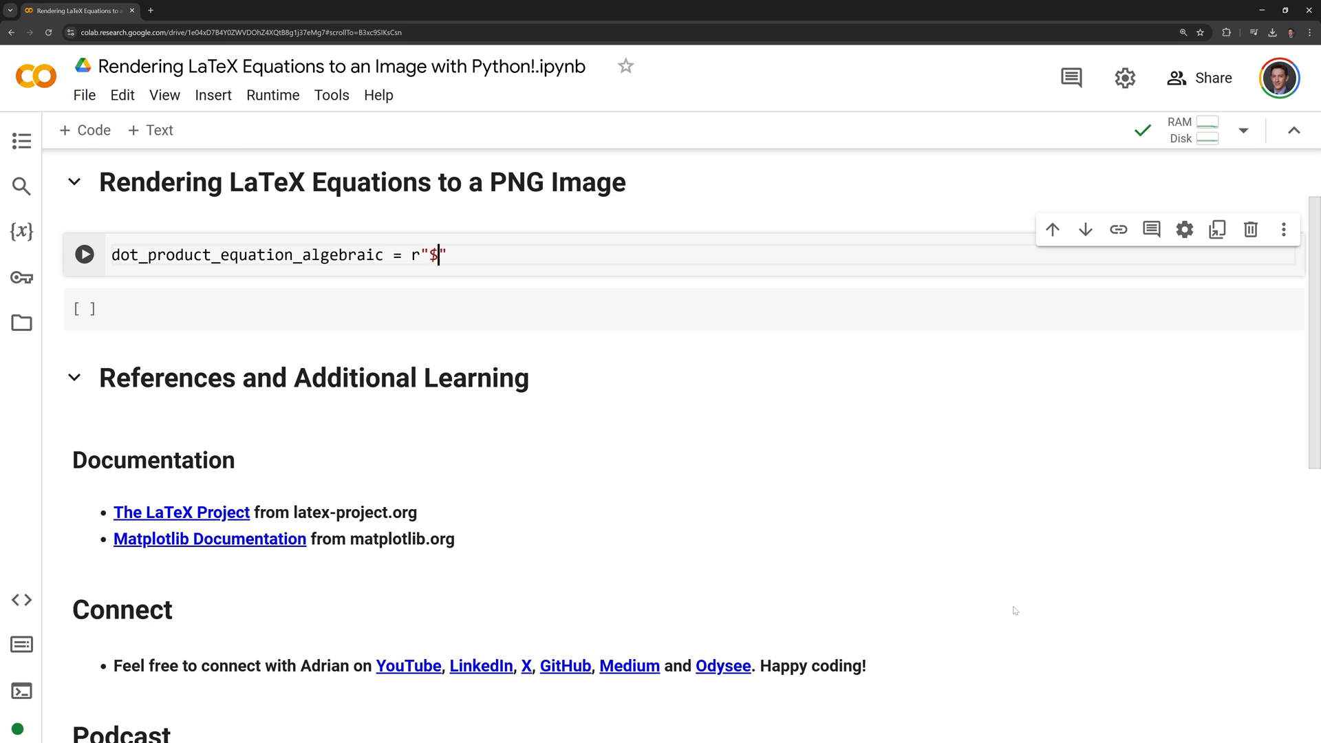
text(\mathbf{})
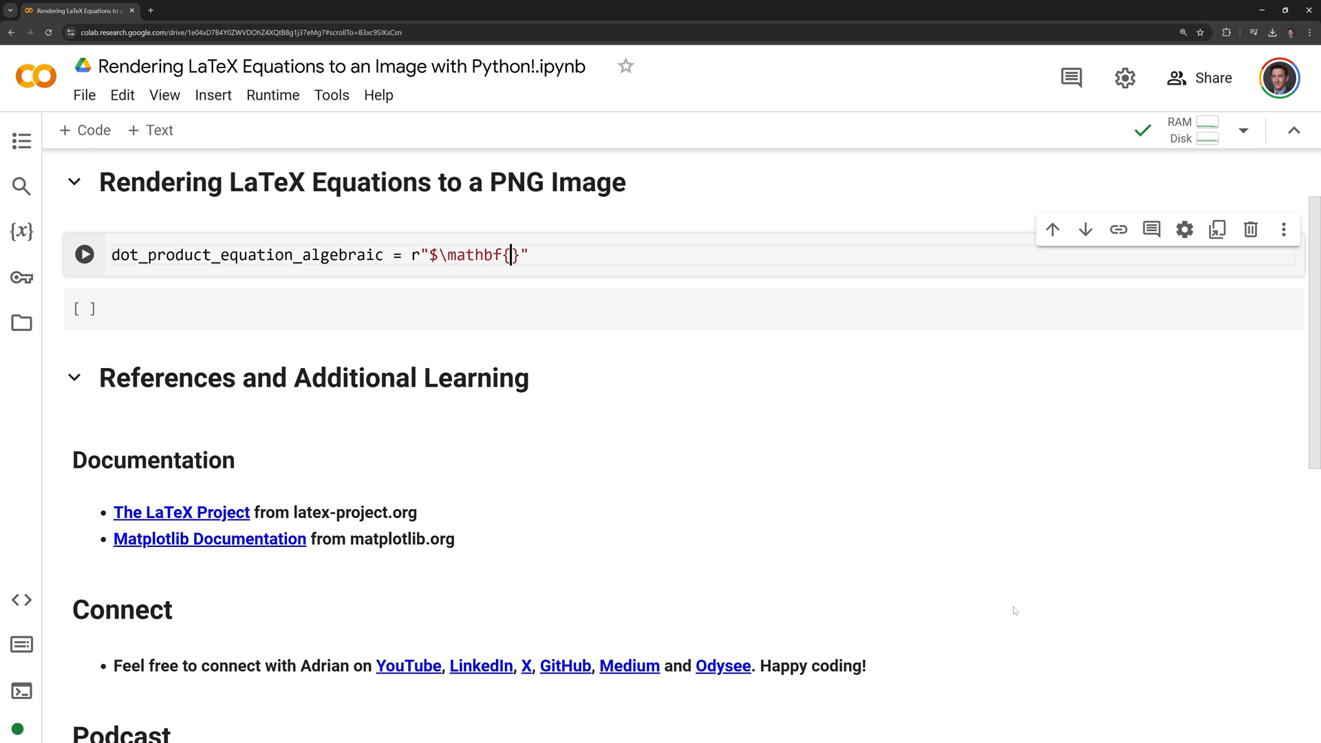
text(a} \cdot \mathbf{b} = \sum_{i)
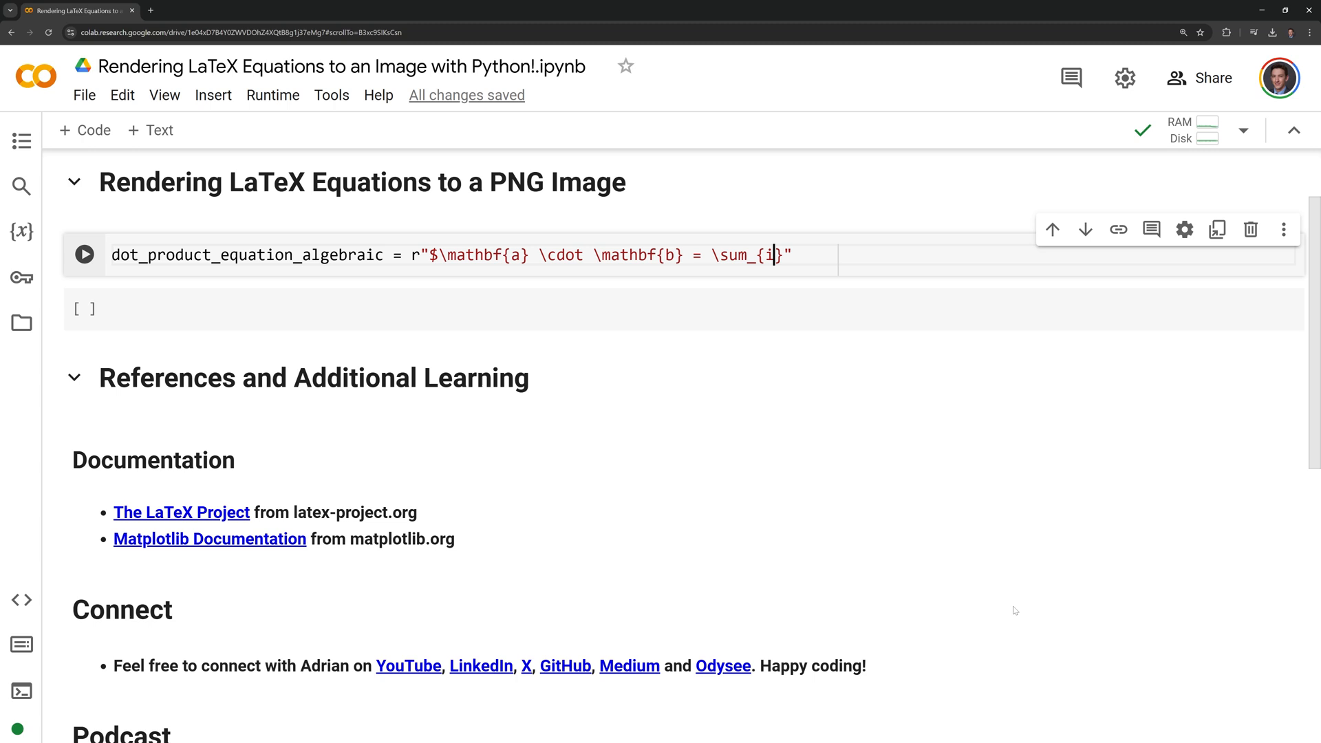
text(=1}^n a_i b_i$")
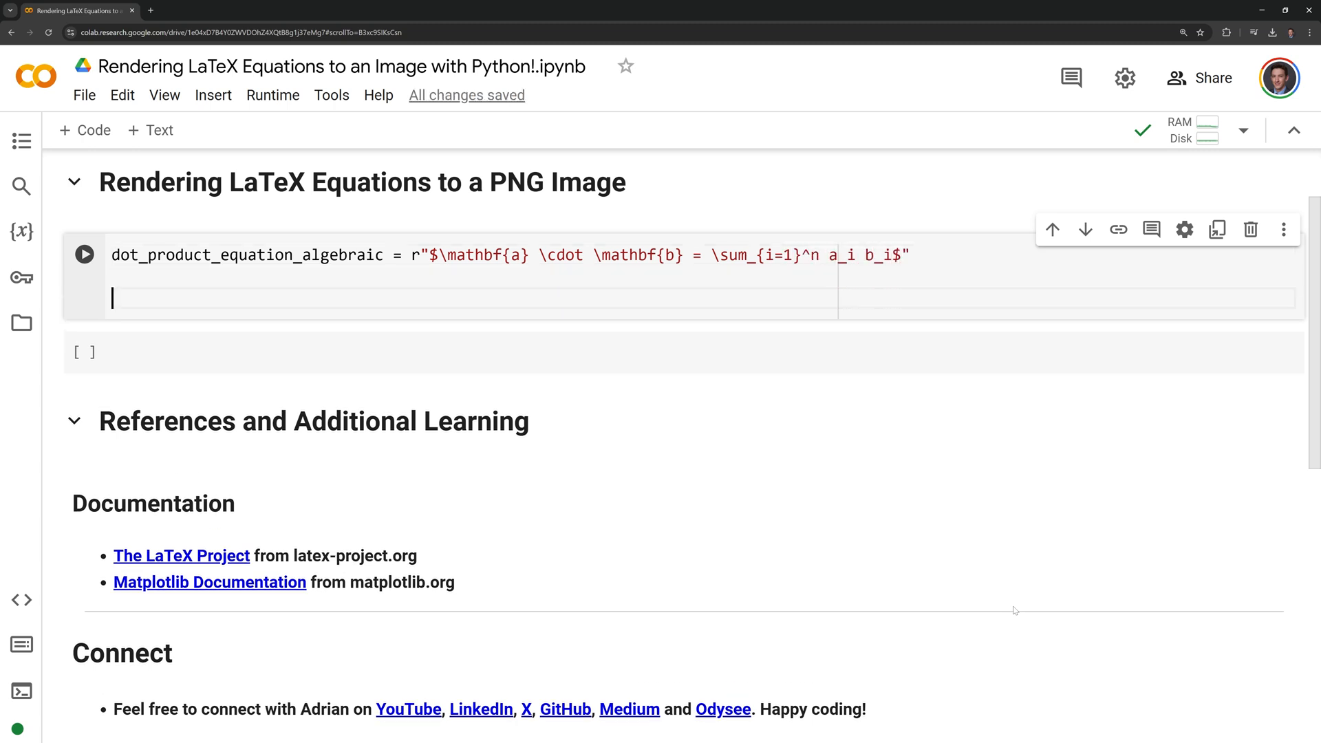
- Add fig, ax = plt.subplots(figsize=(6,3)) below the equation string
text(fig =)
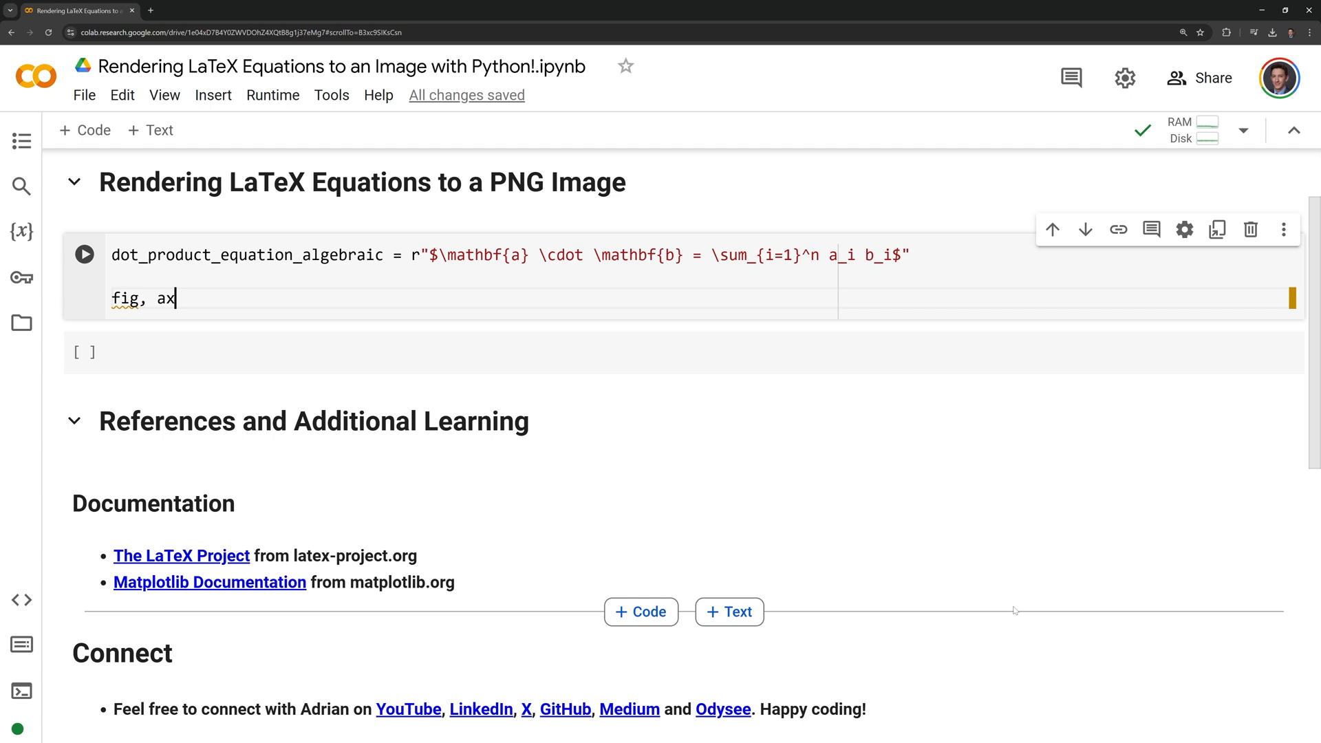
text(= plt.)
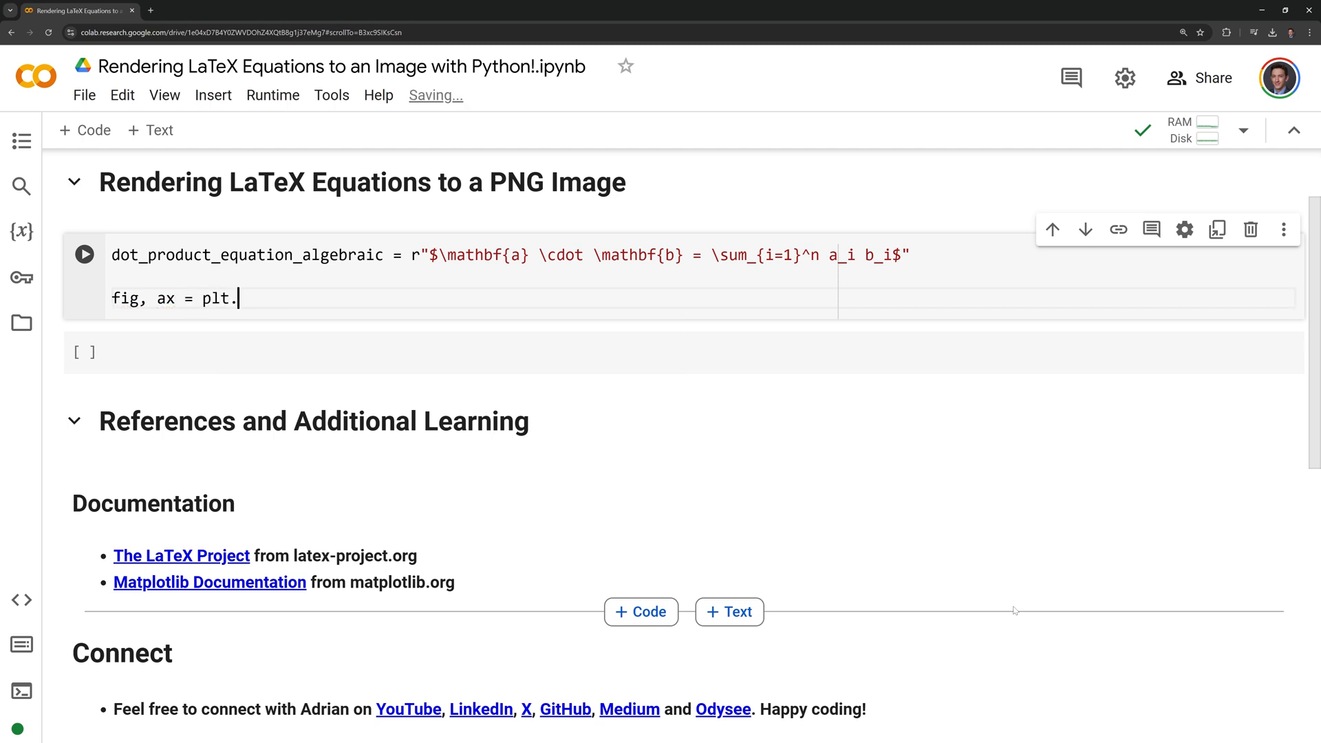
text(subplot)
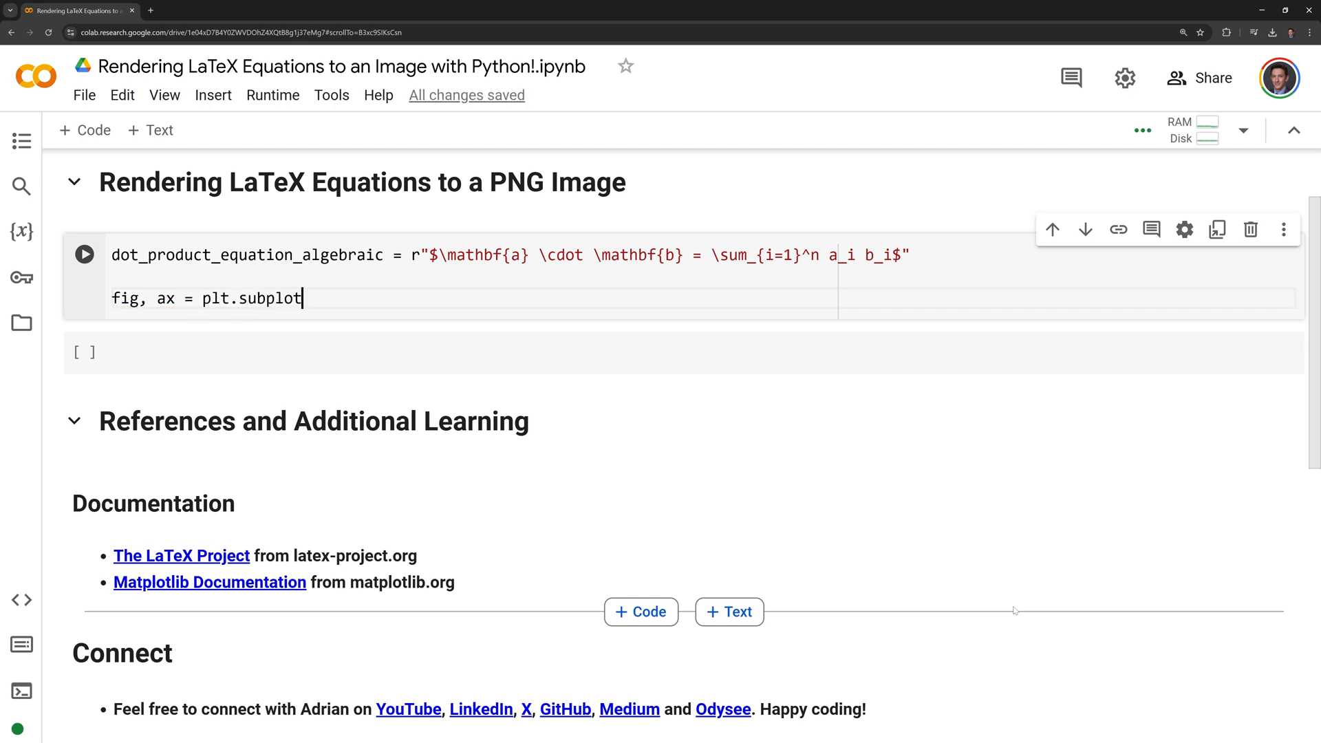
text((figsize=)
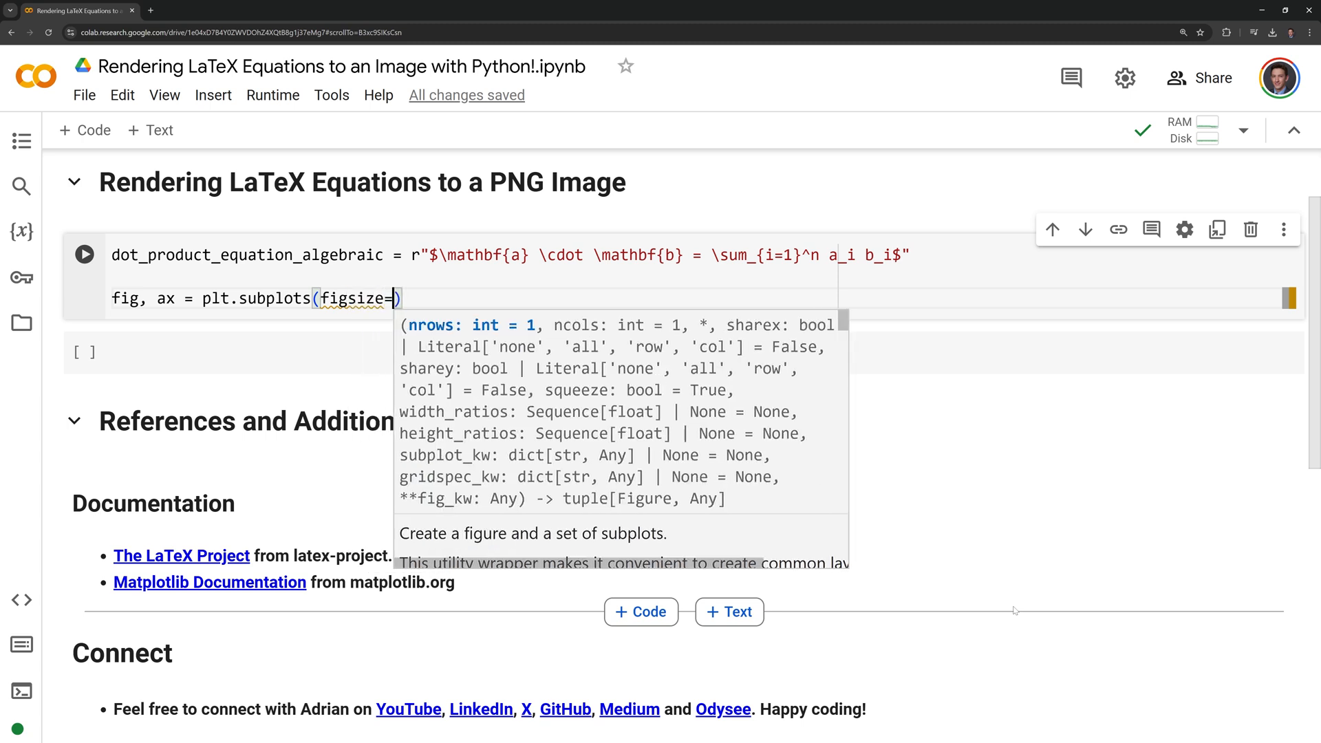
text(()
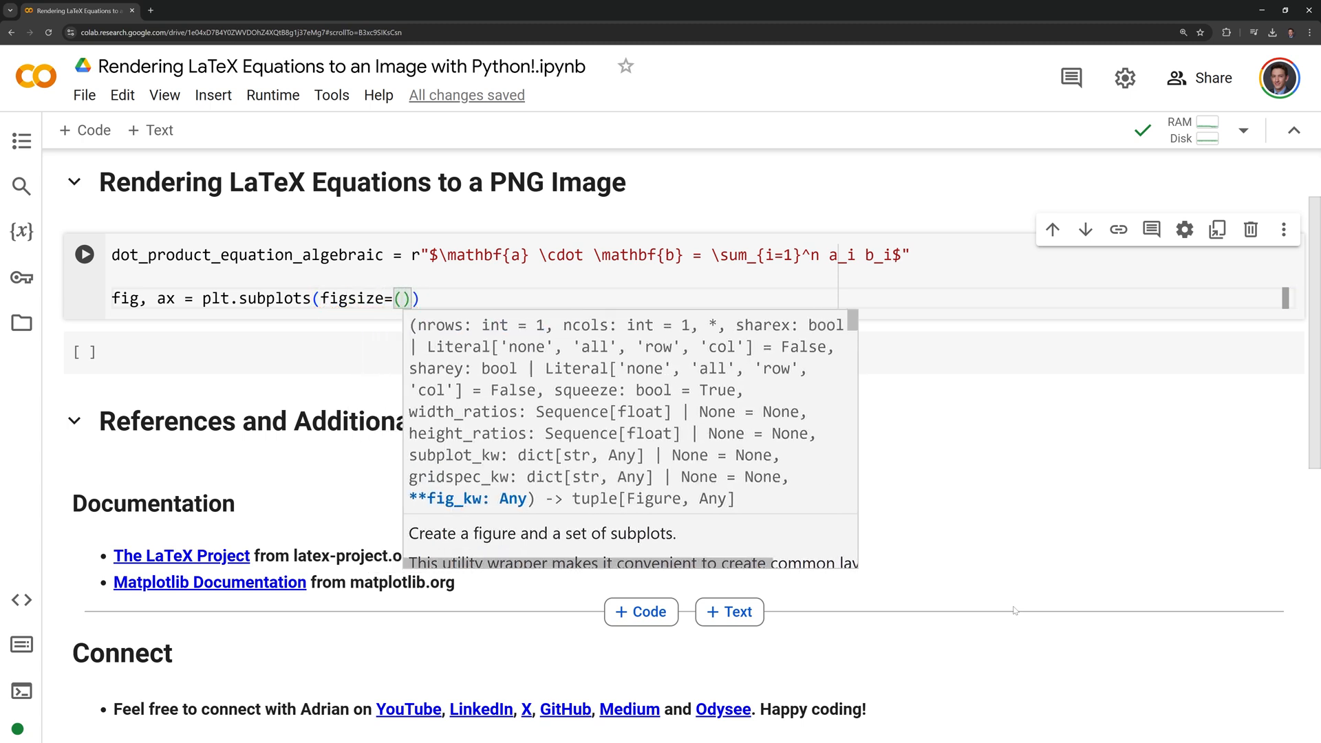
text(6,3)
text(ax.te)
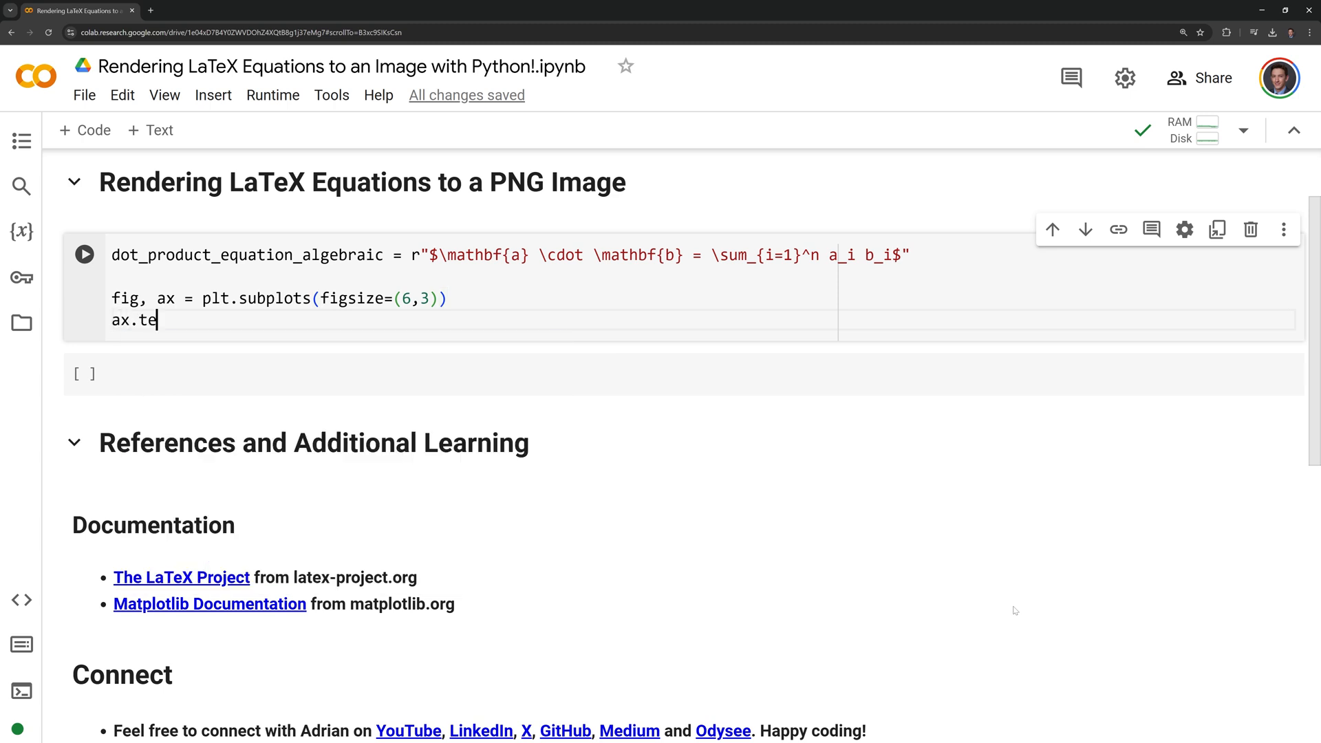
- Draw the equation with ax.text at (0.5, 0.5), fontsize 50, centre-aligned horizontally and vertically
text(xt(0)
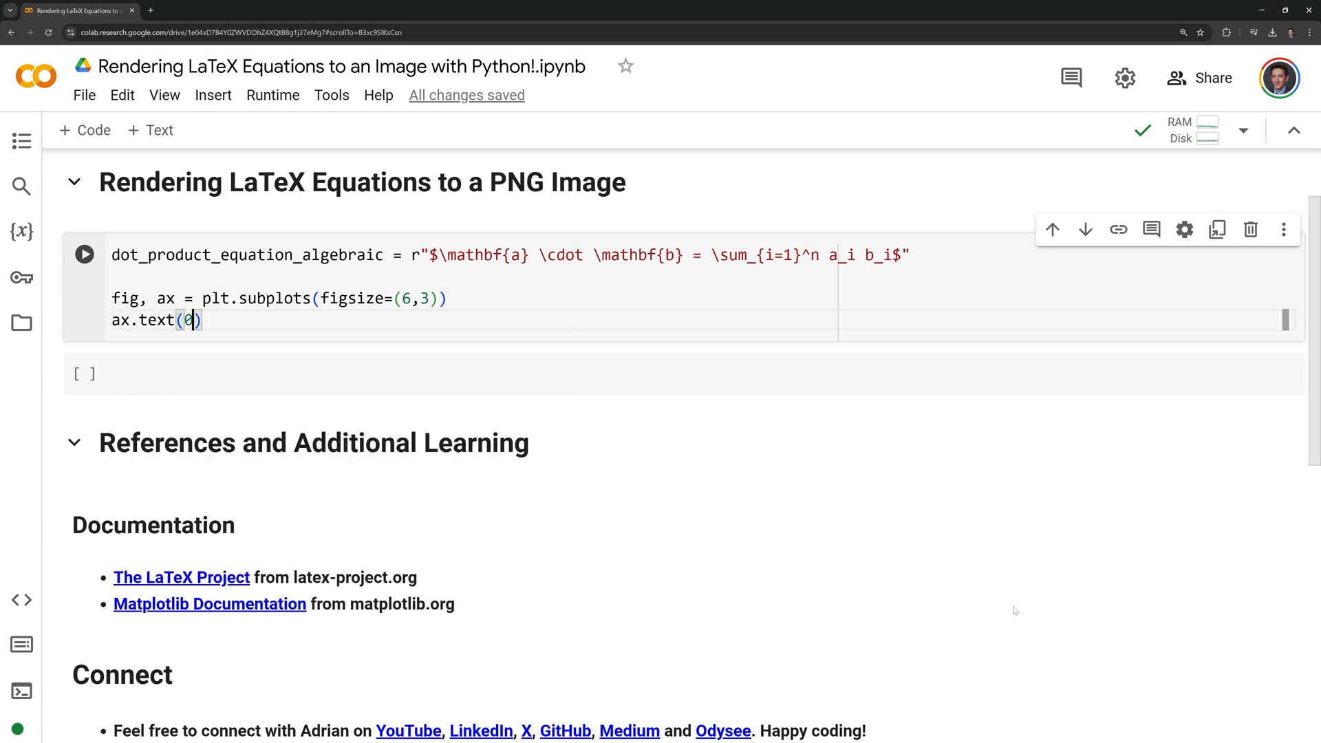
text(.5,0.5,)
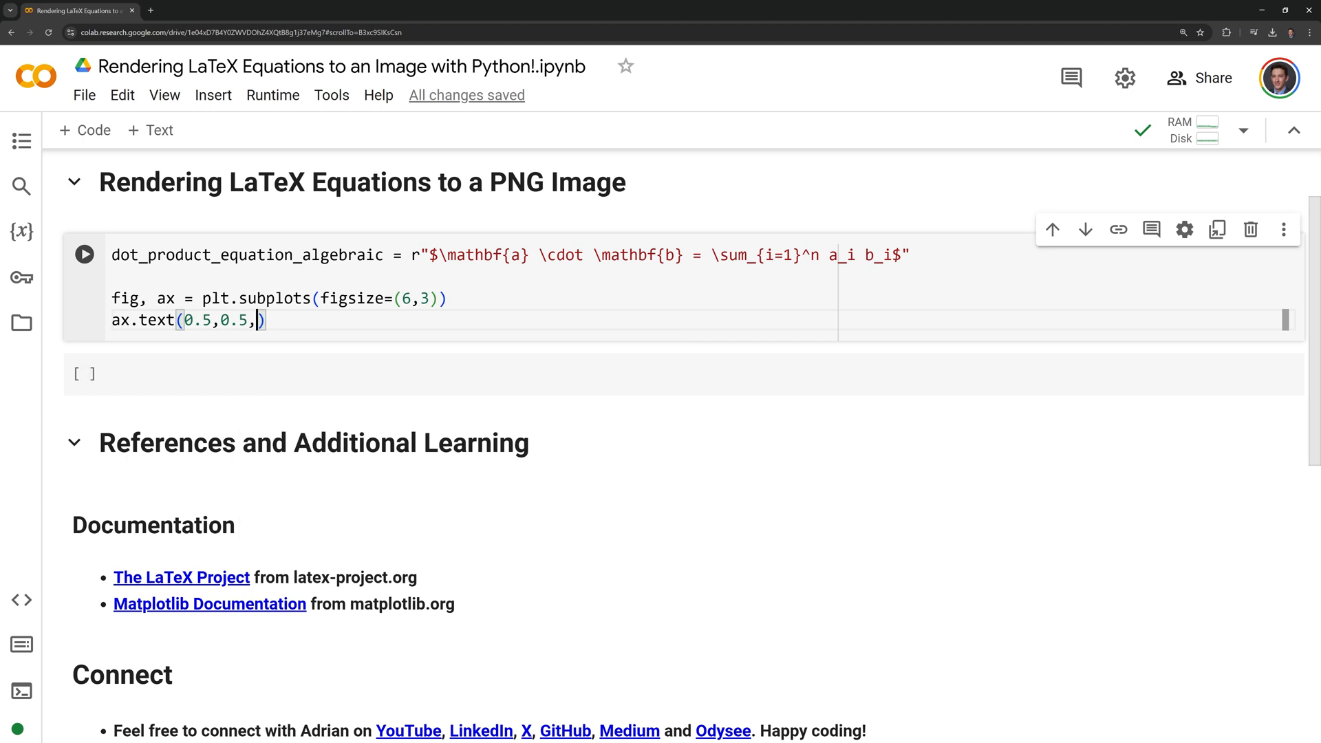
text(dot_product_equation_algebraic)
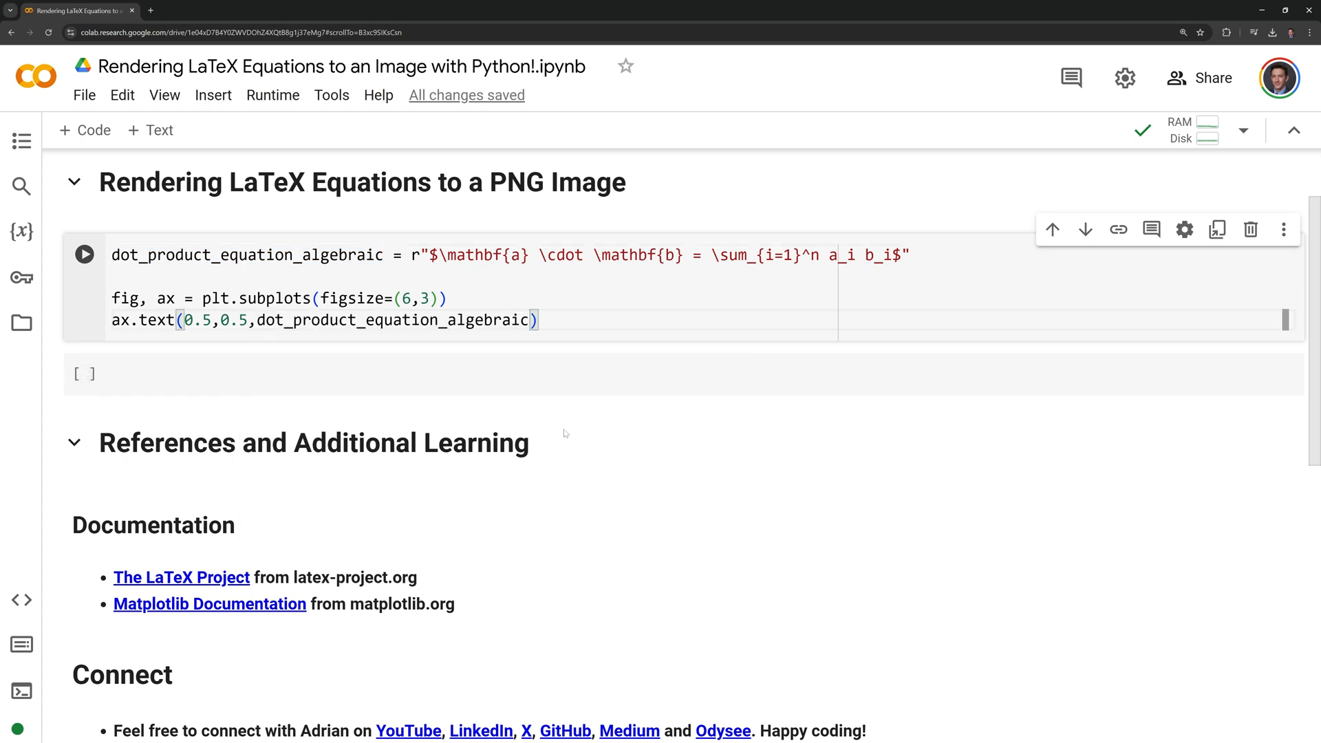
text(,fonts)
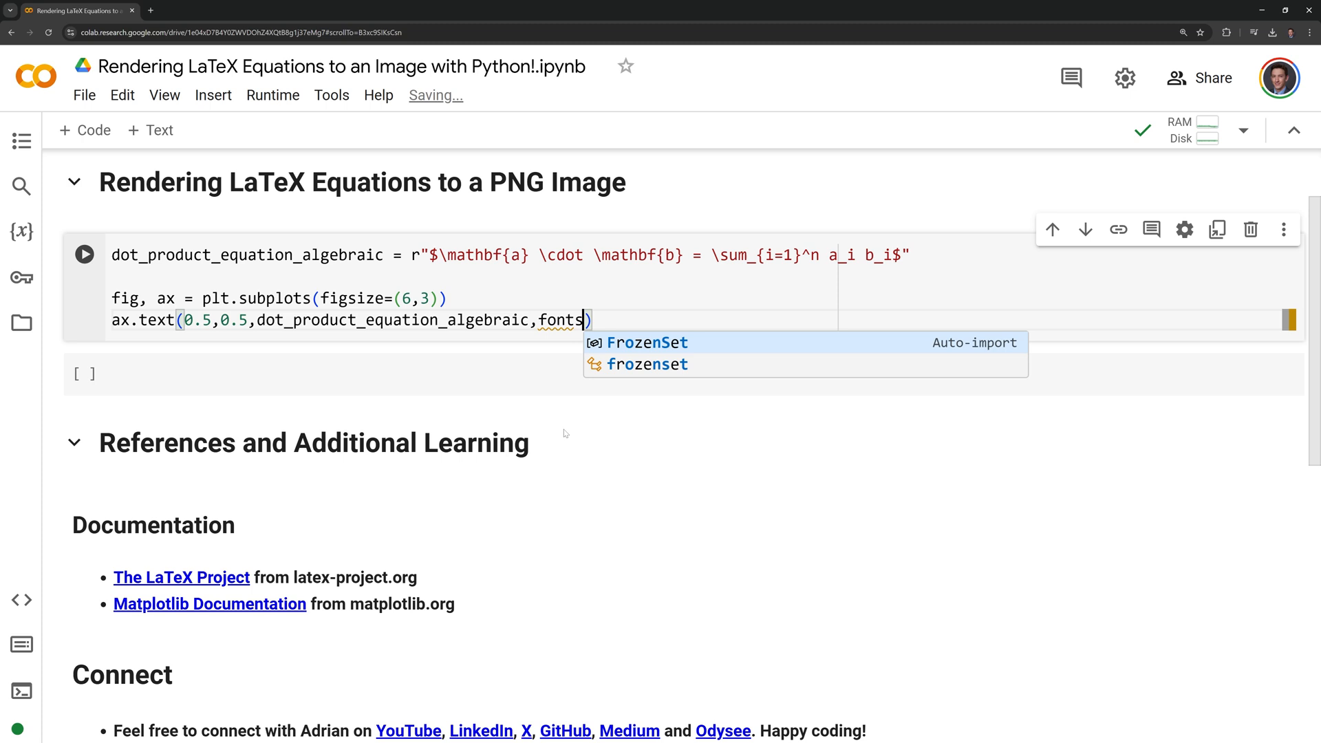
text(ize)
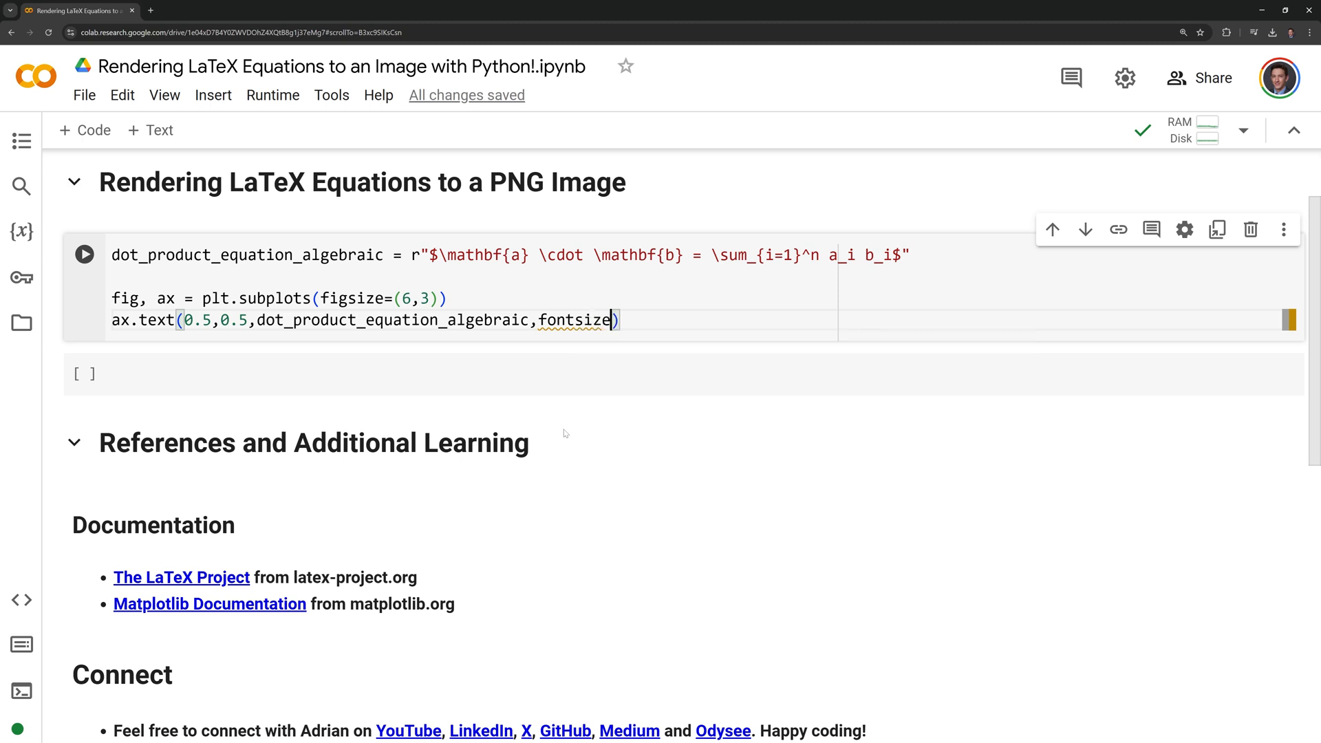
text(=50)
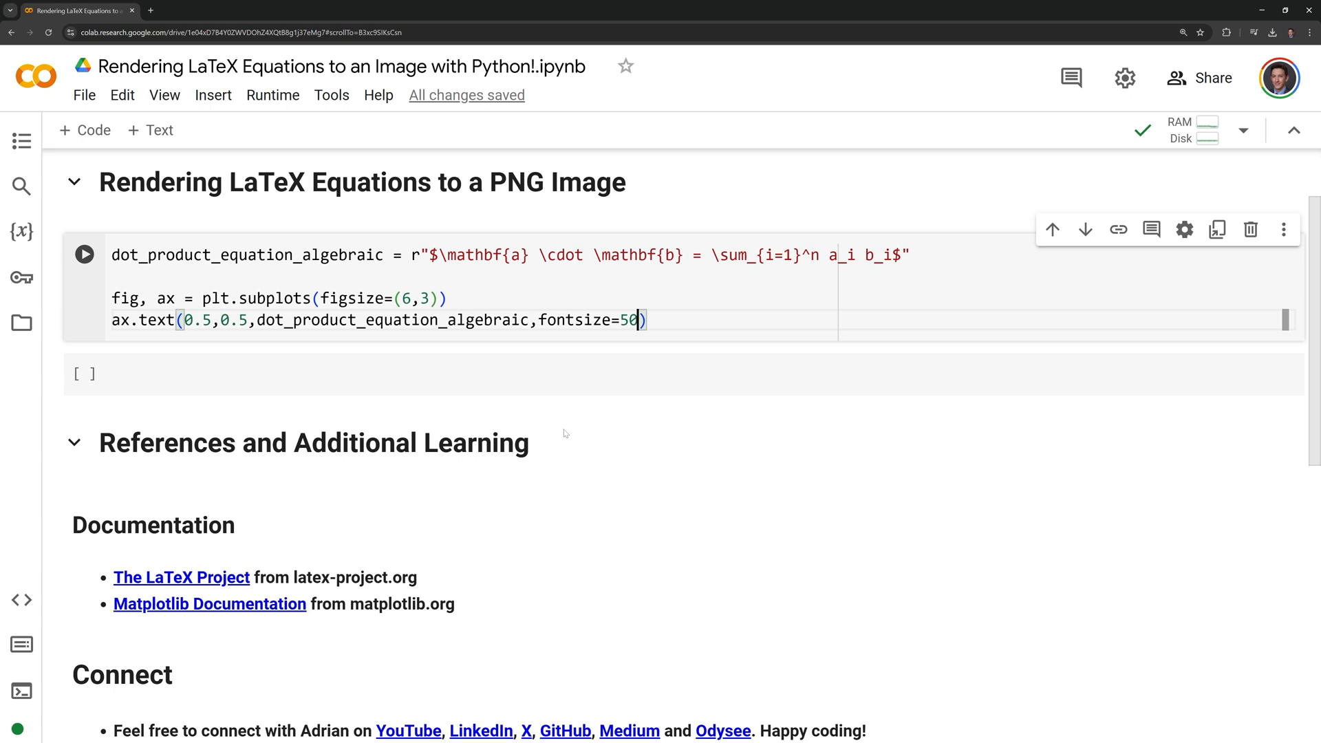
text(,ha='center',)
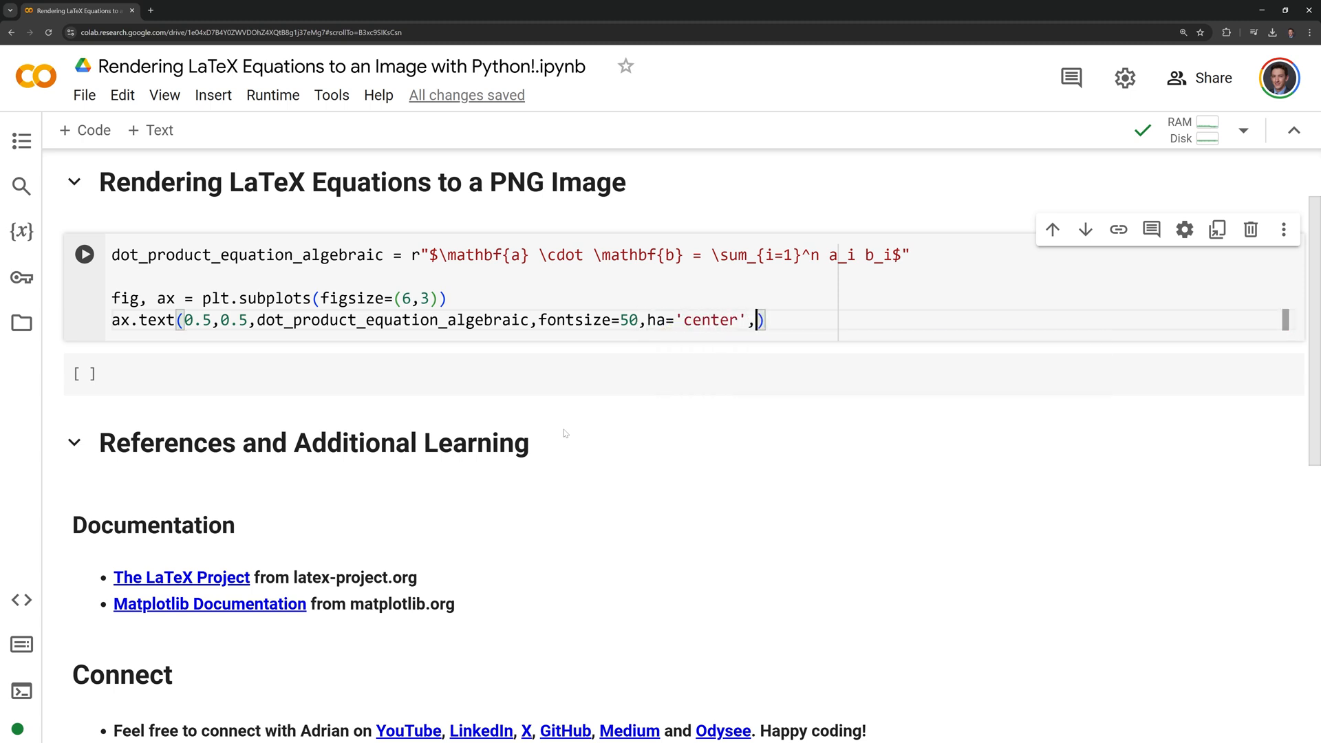
text(va='center)
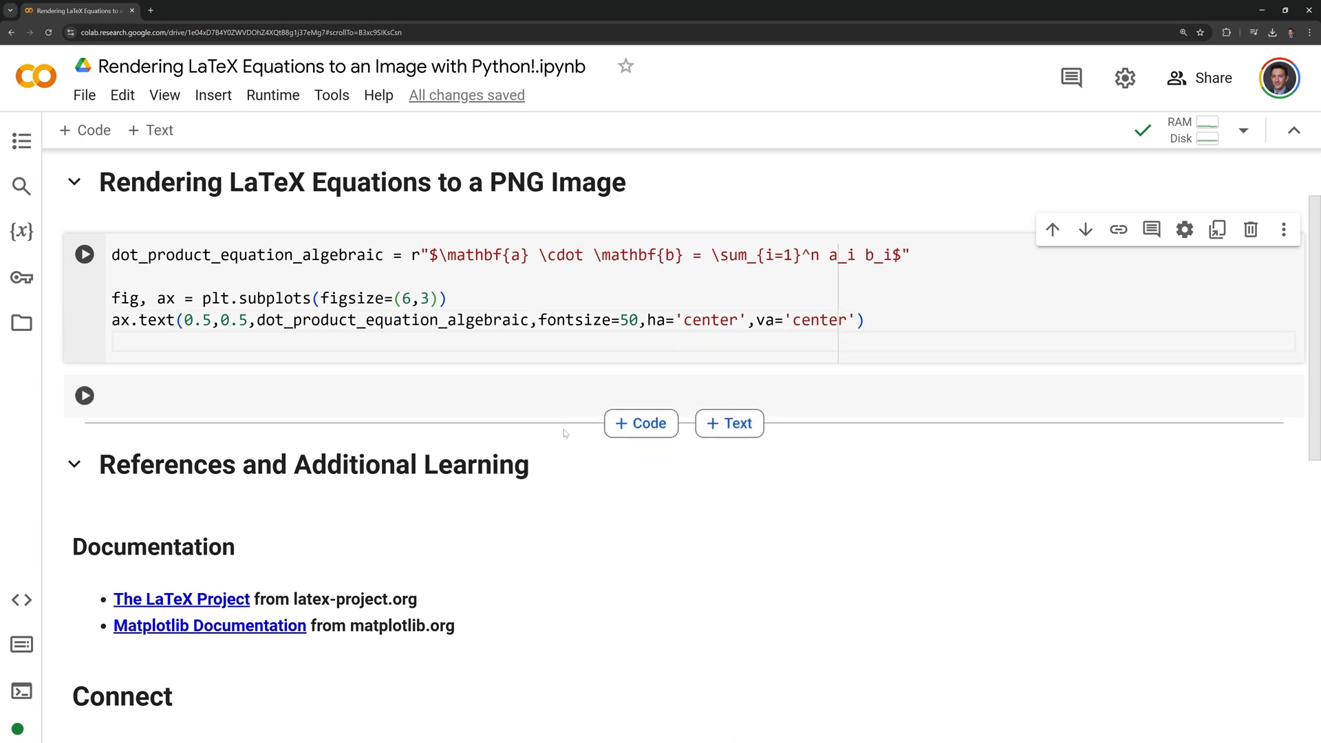
- Hide the axes with ax.axis('off')
text(ax.axis)
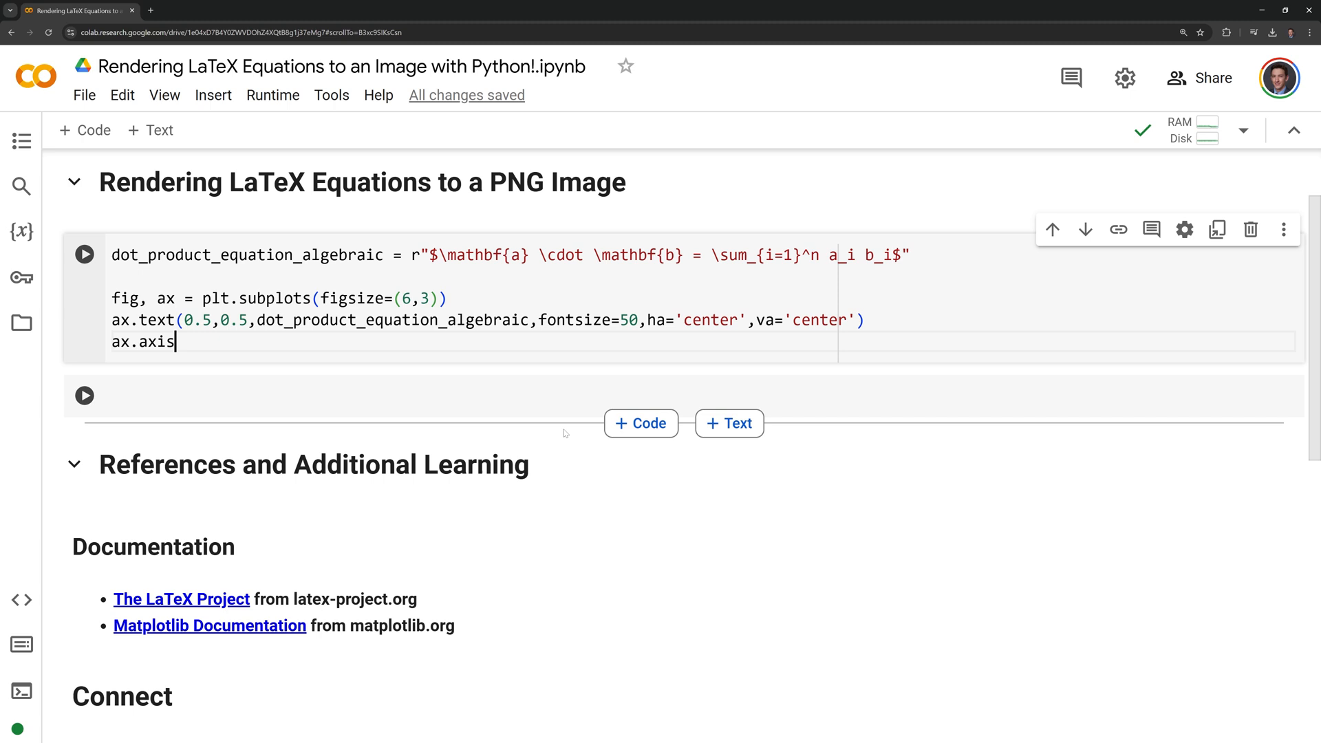
text(('off'))
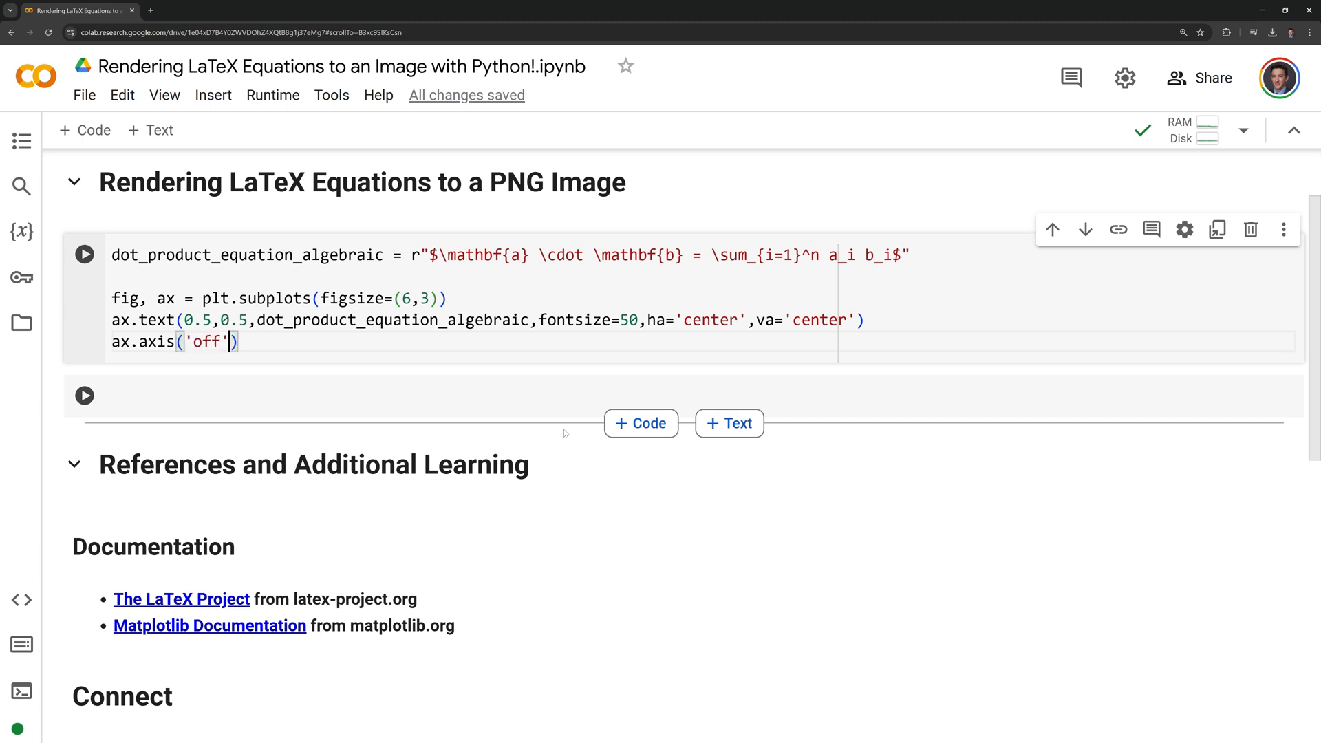
- Add plt.savefig("dot_product_formula.png", dpi=1200, bbox_inches='tight', transparent=True)
key(enter)
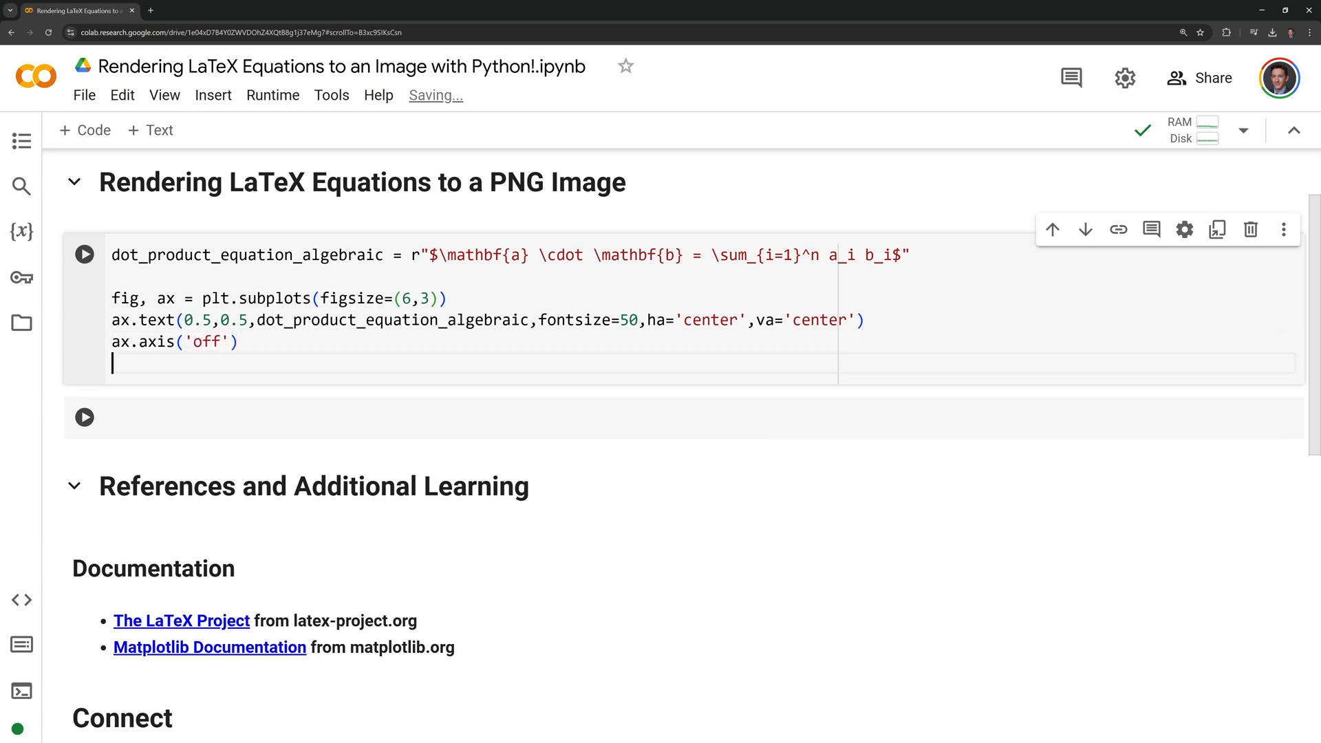
text(plt)
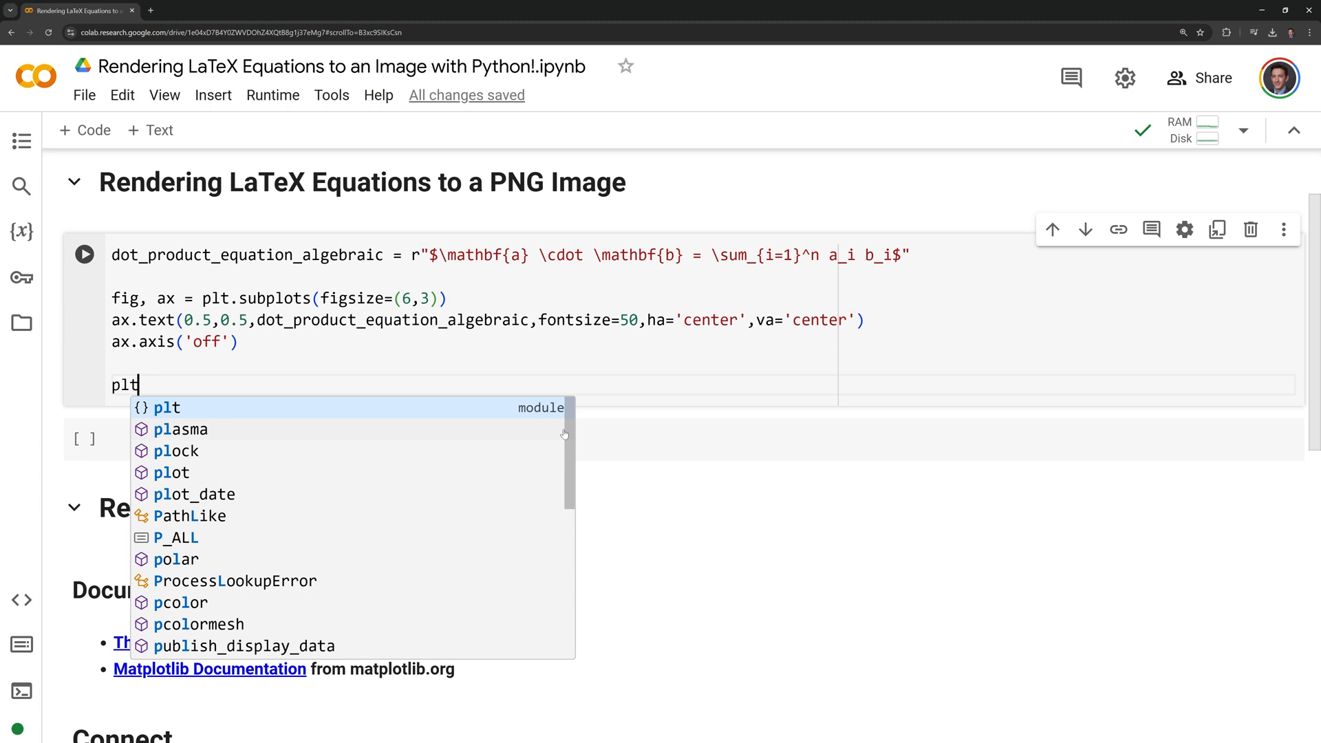
text(.save)
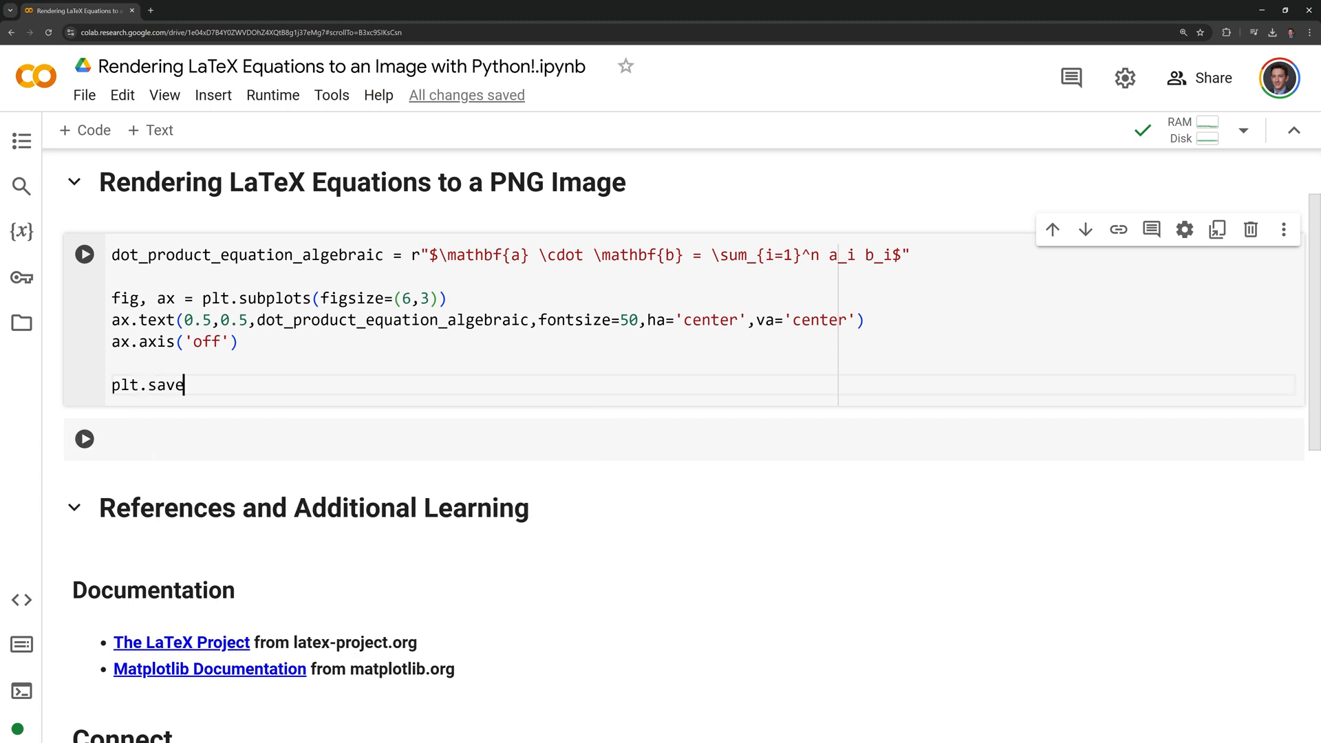
text(fig())
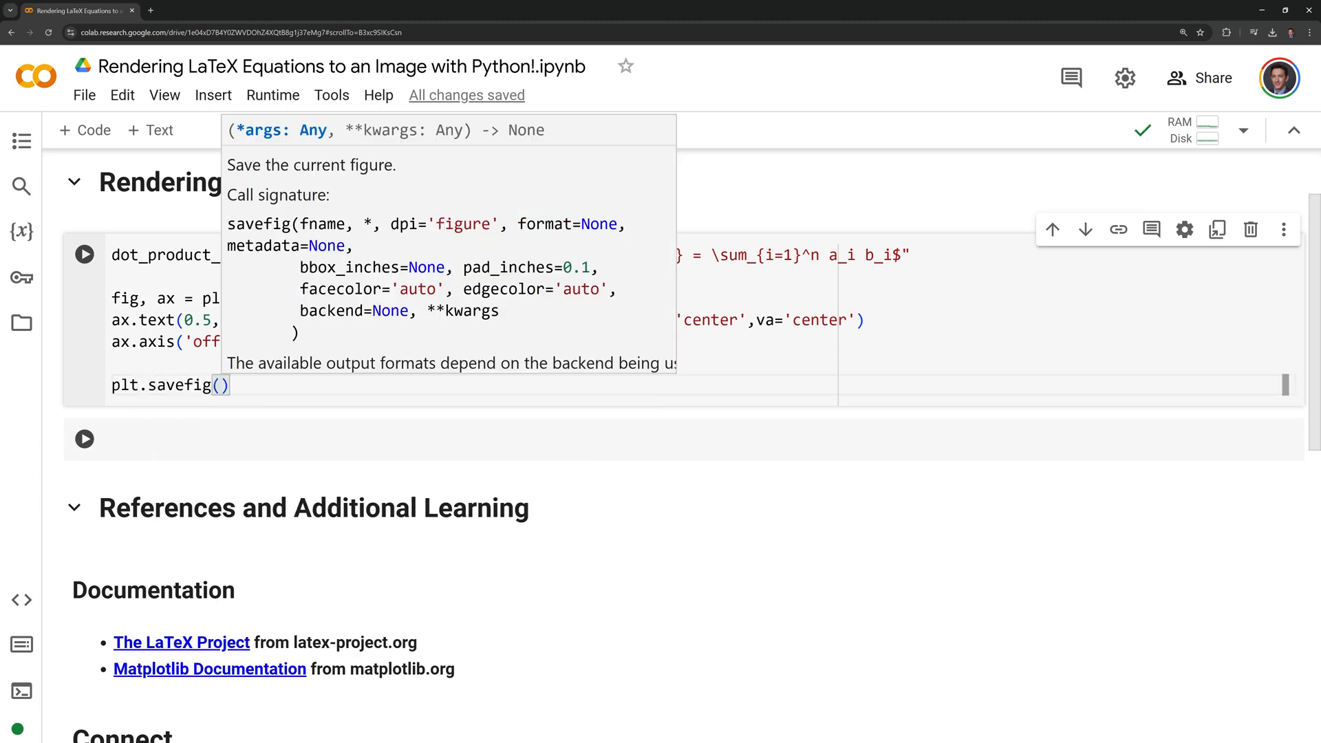
text("dot_prod")
text(dpi))
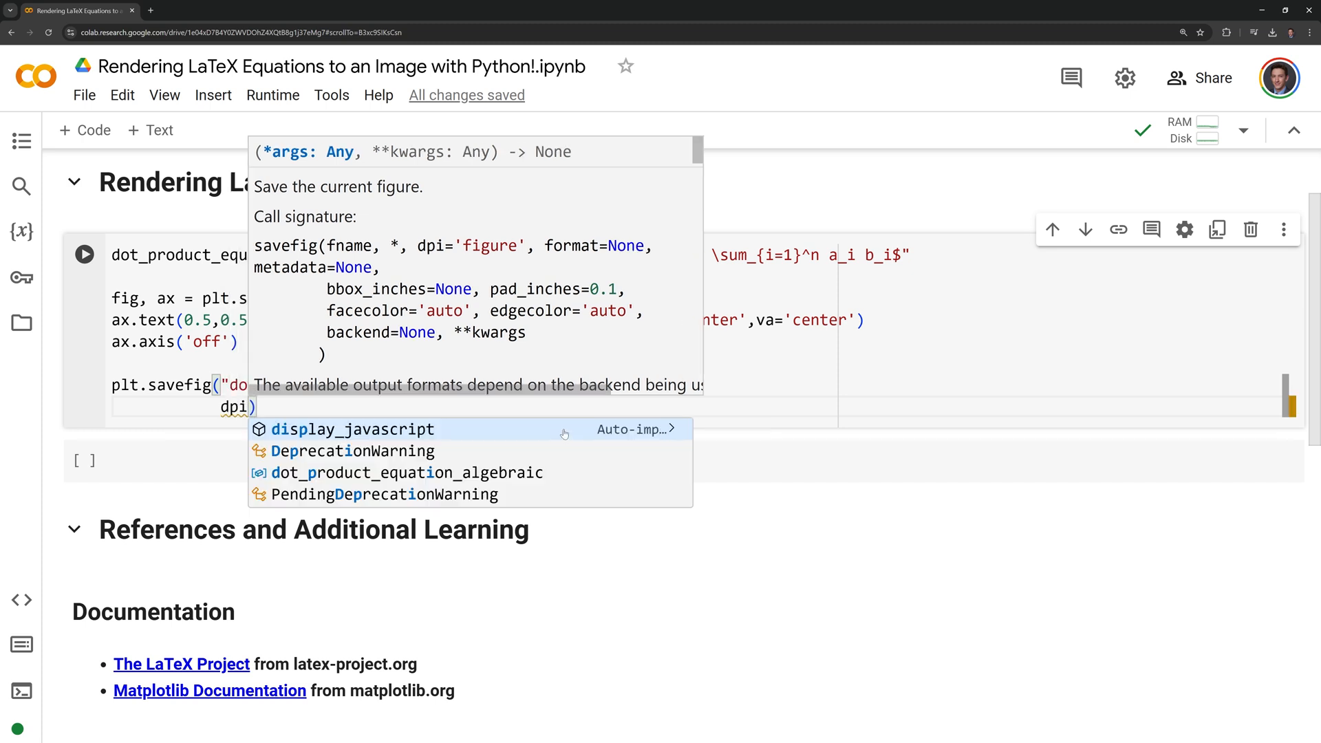
text(1200)
text(bbox))
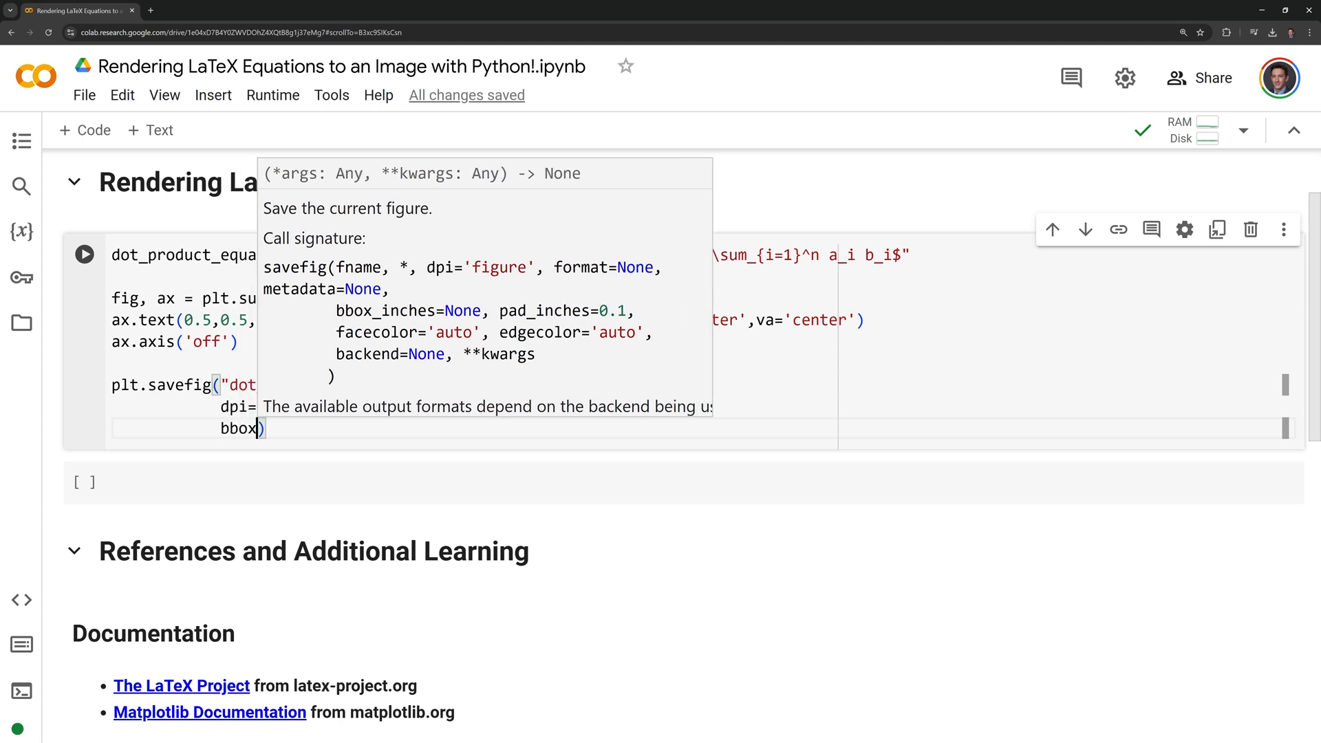
text(_inches)
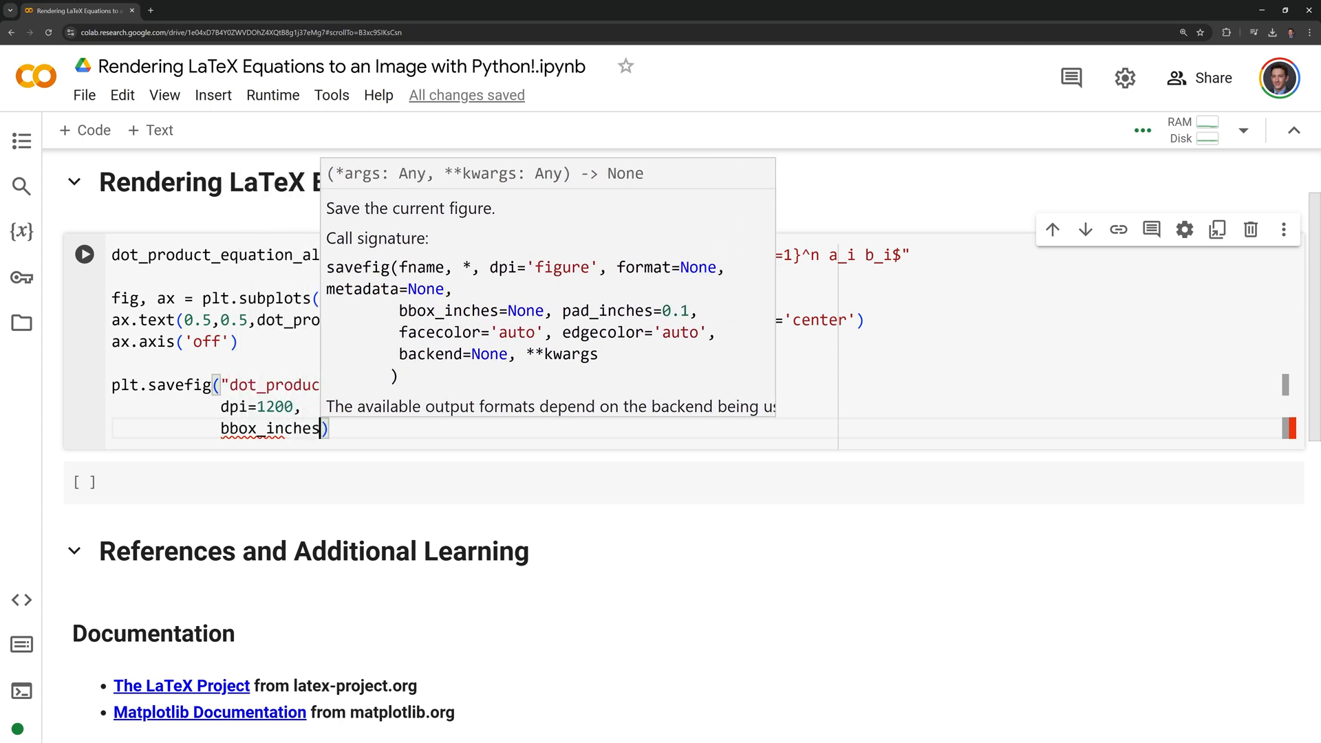
text(='tight',)
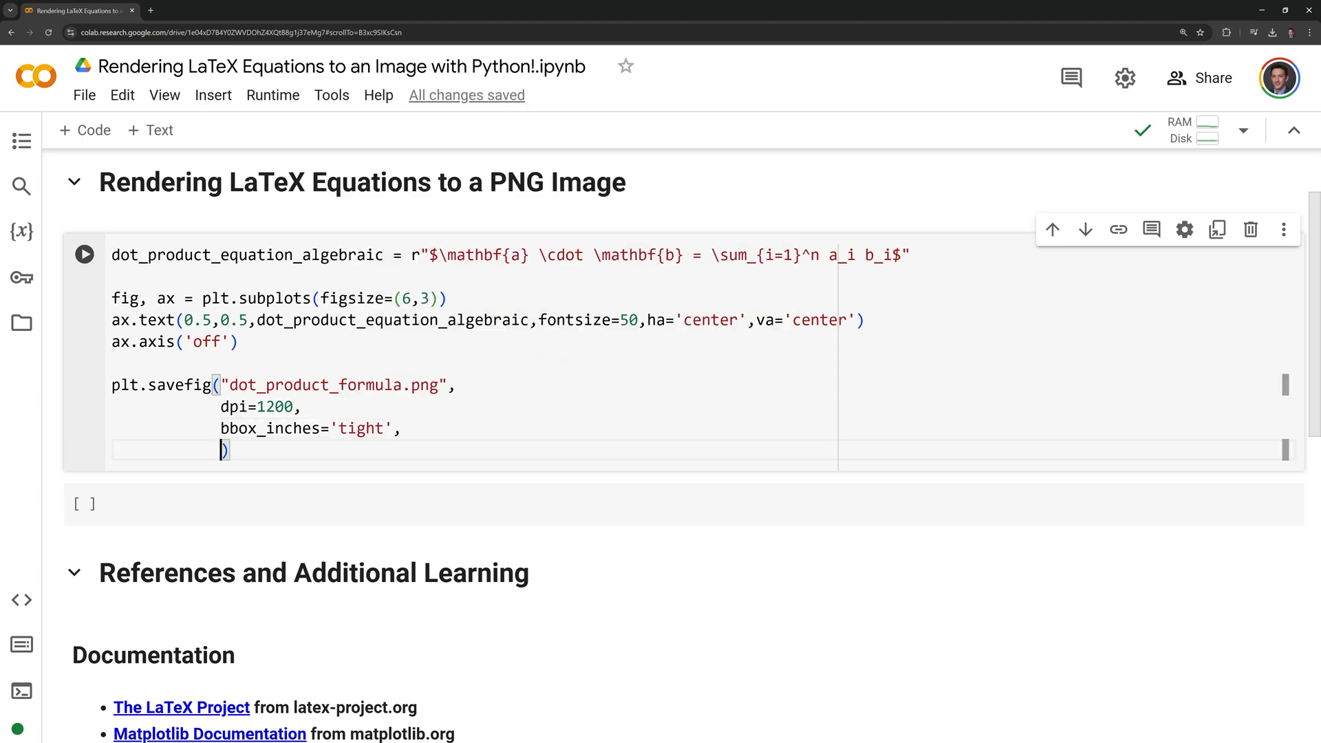
text(transparent)
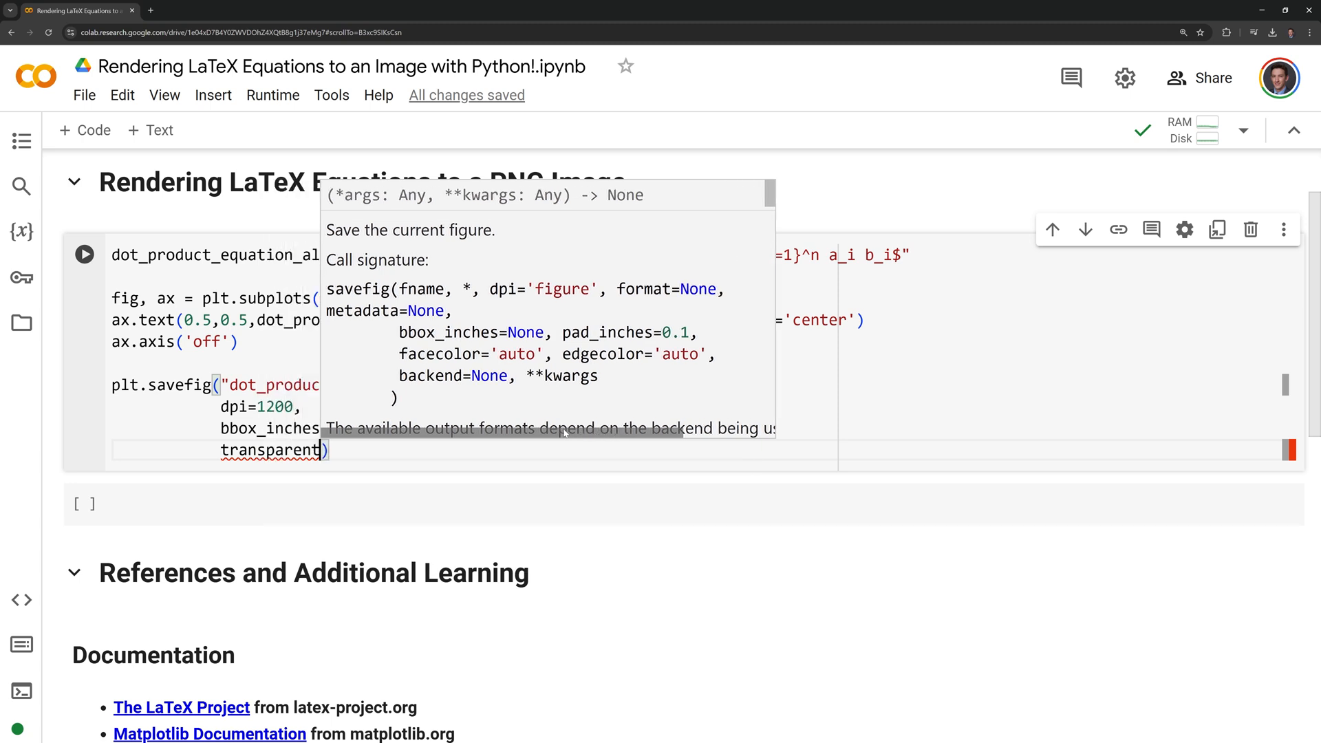
text(True)
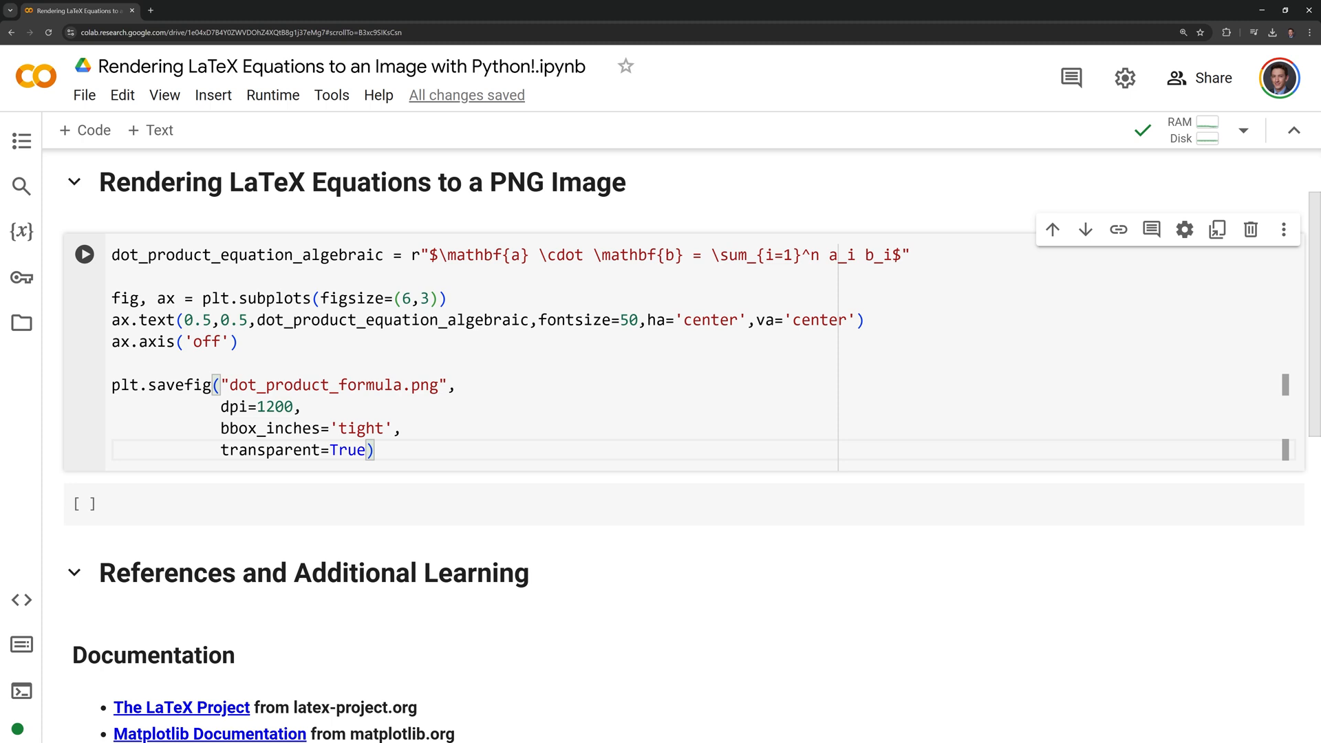
- Add plt.close() and Image(filename="dot_product_formula.png") at the end of the cell
text(plt)
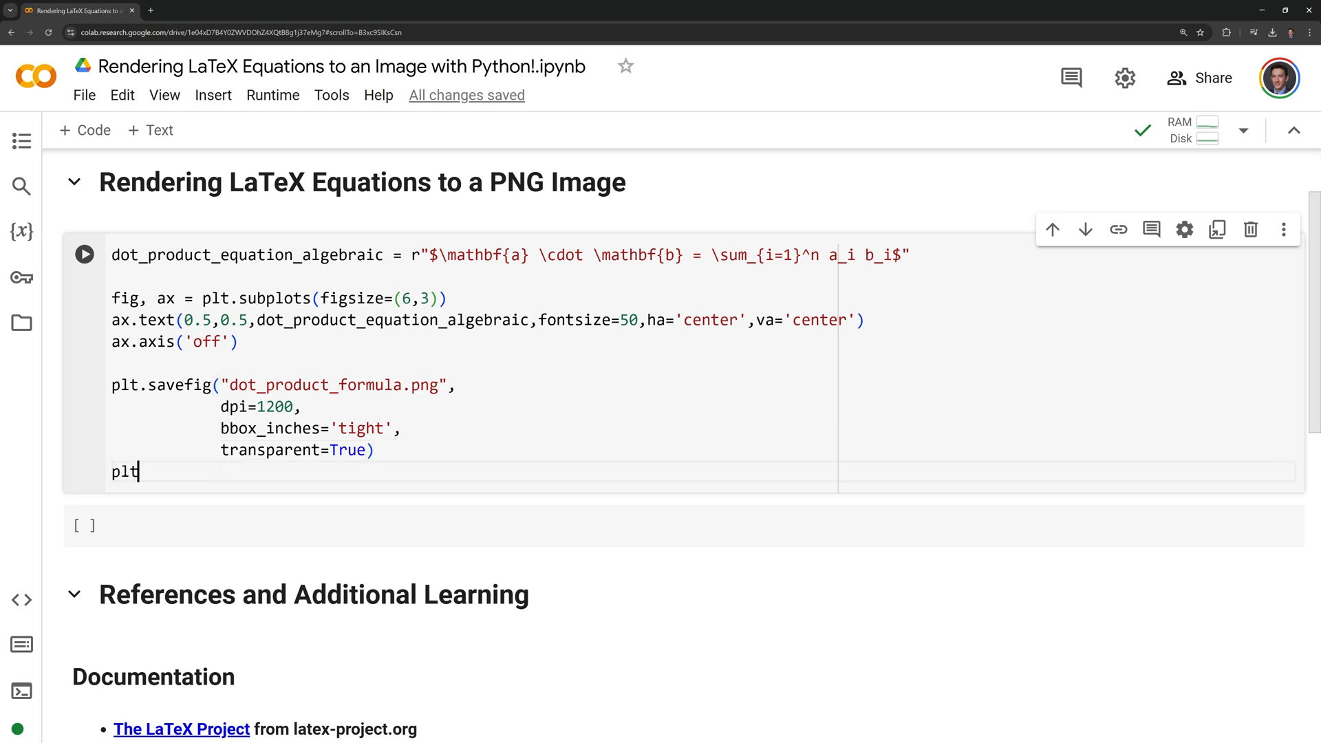
text(.close)
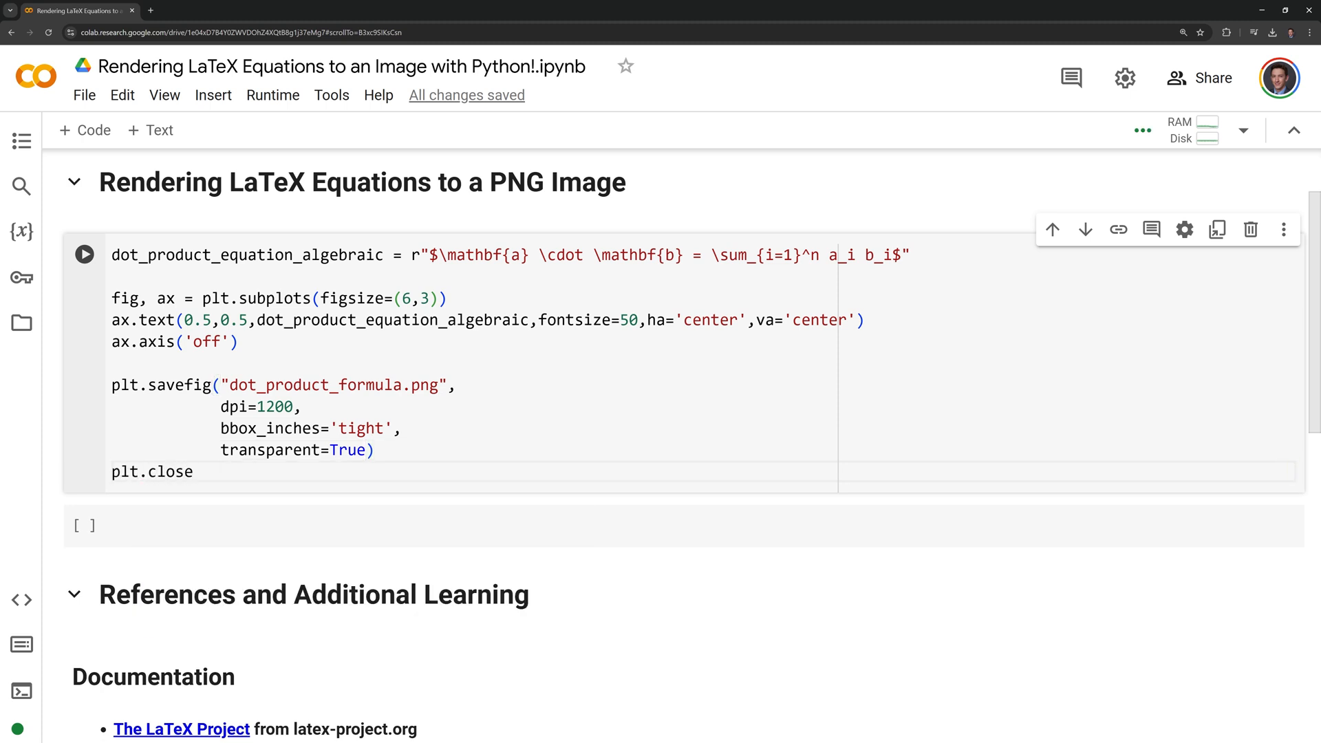
text(Ima)
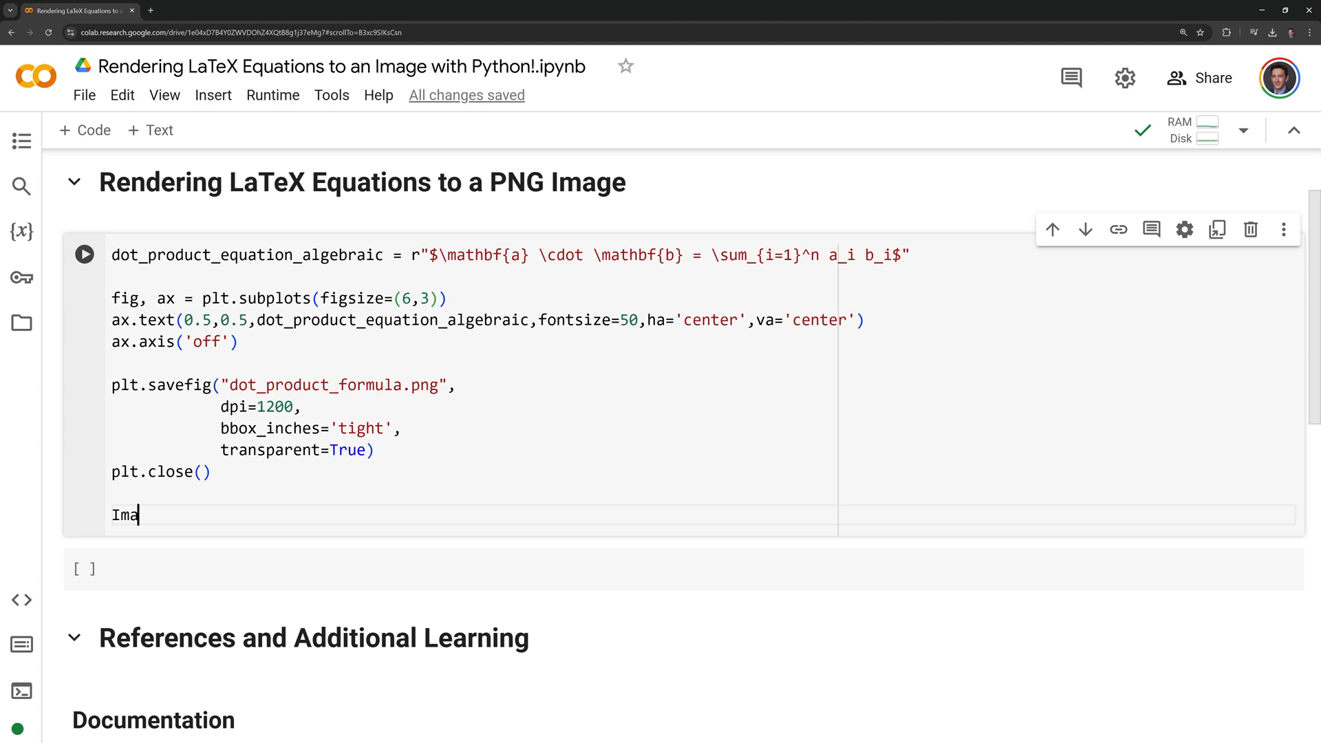
text(ge(file))
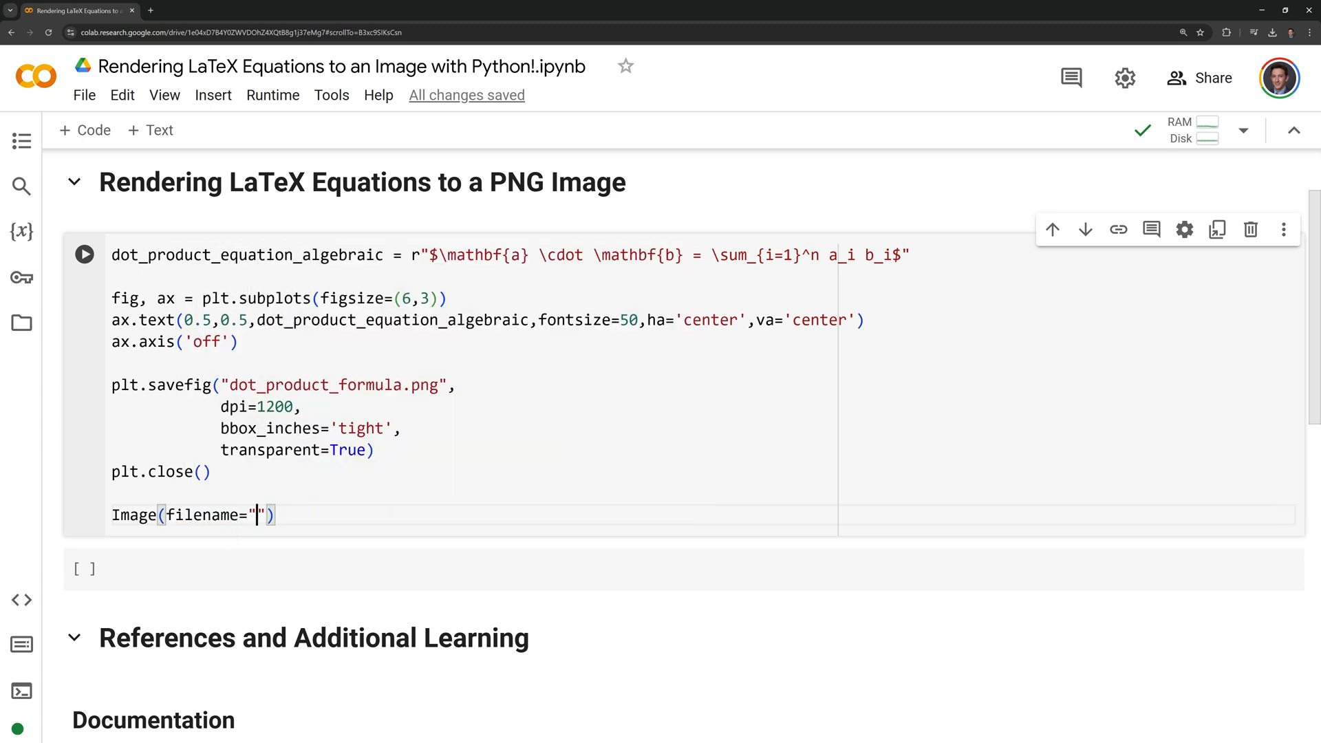
text(dot_product_formula.png)
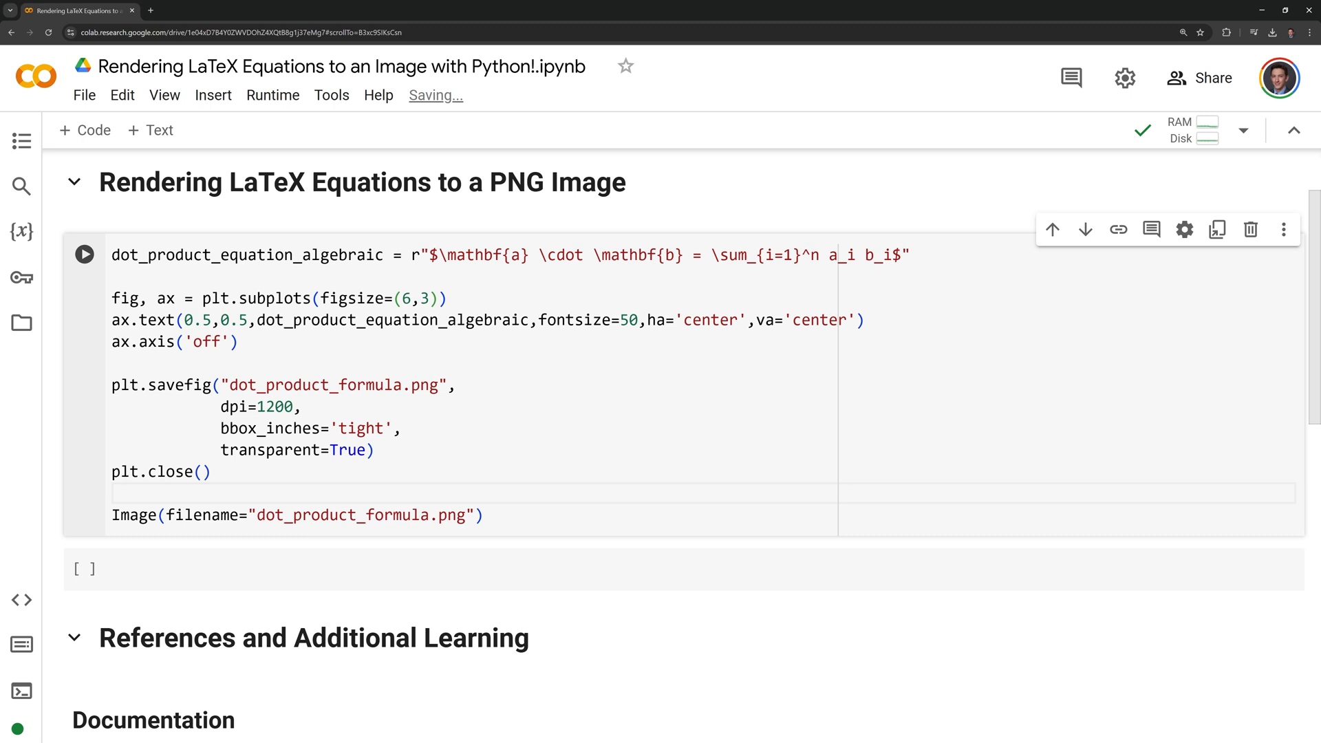
- Run the cell to render the dot product formula image, then hide its output
click(84, 254)
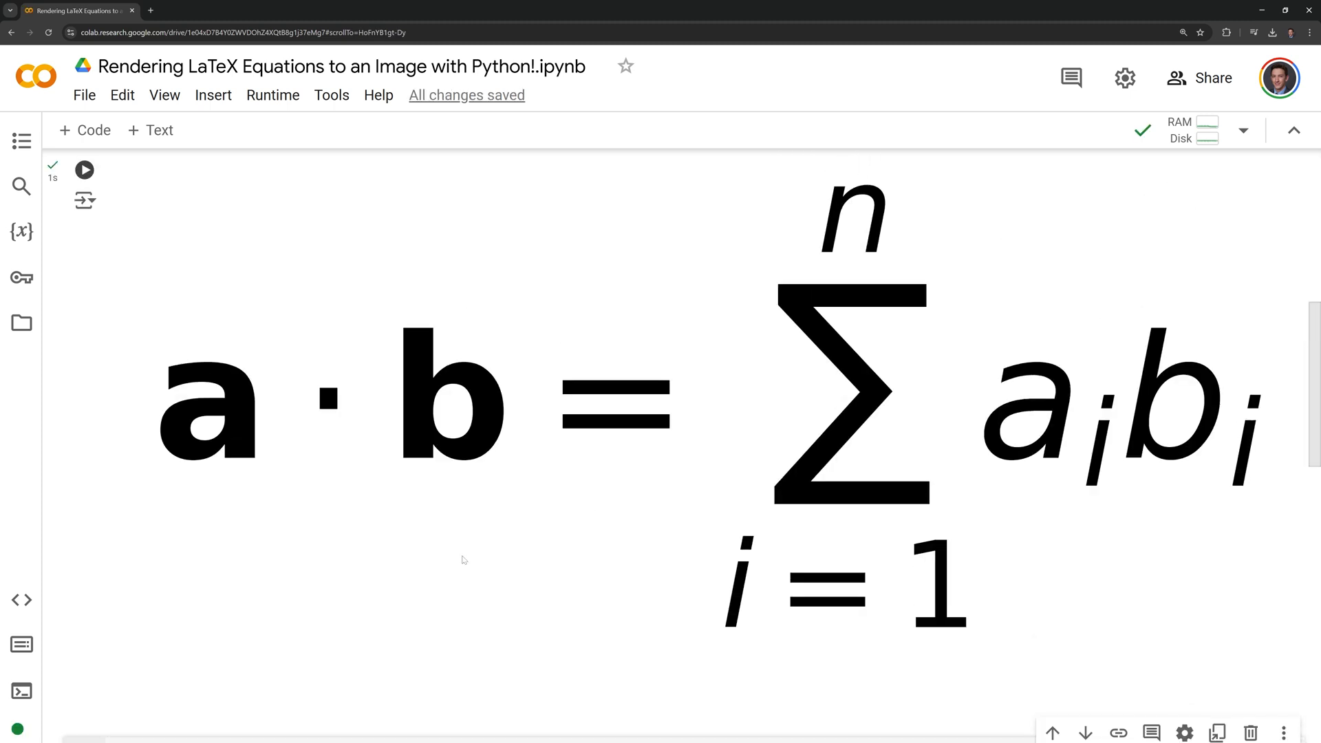
mouse_move(180, 680)
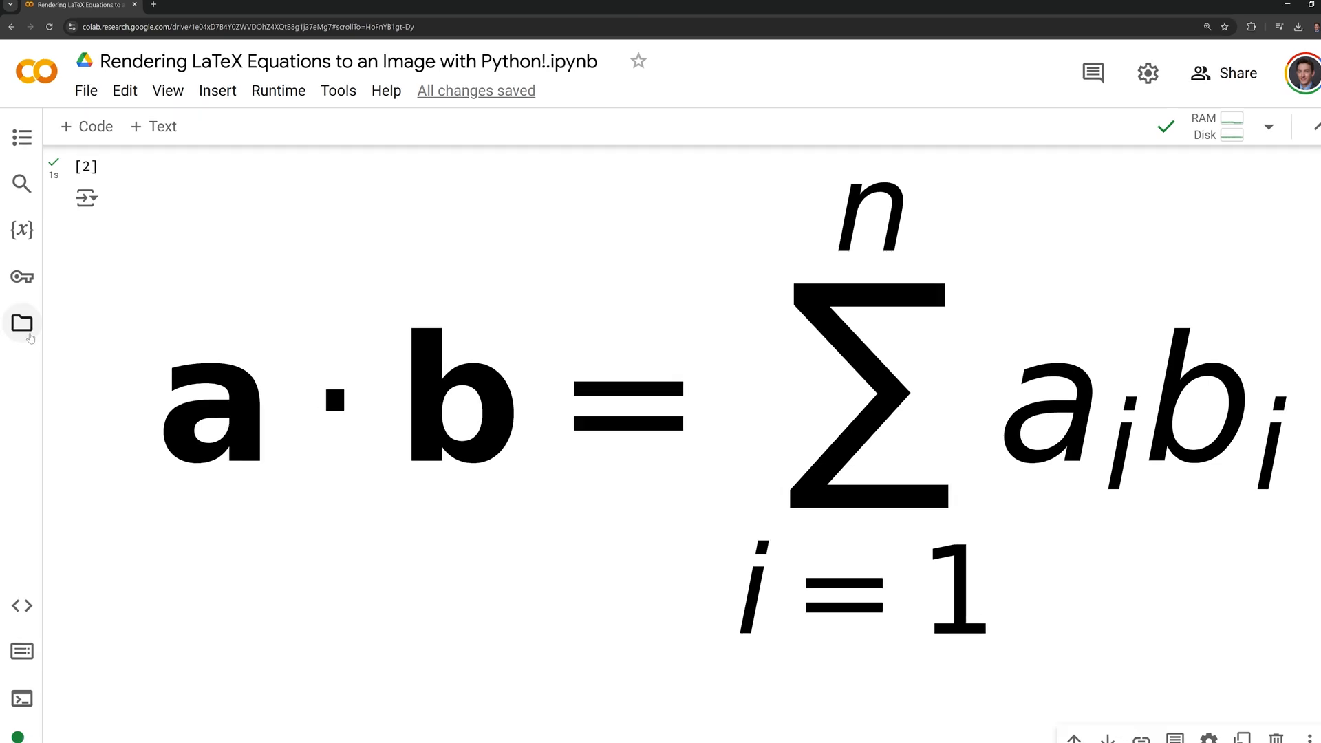
click(21, 323)
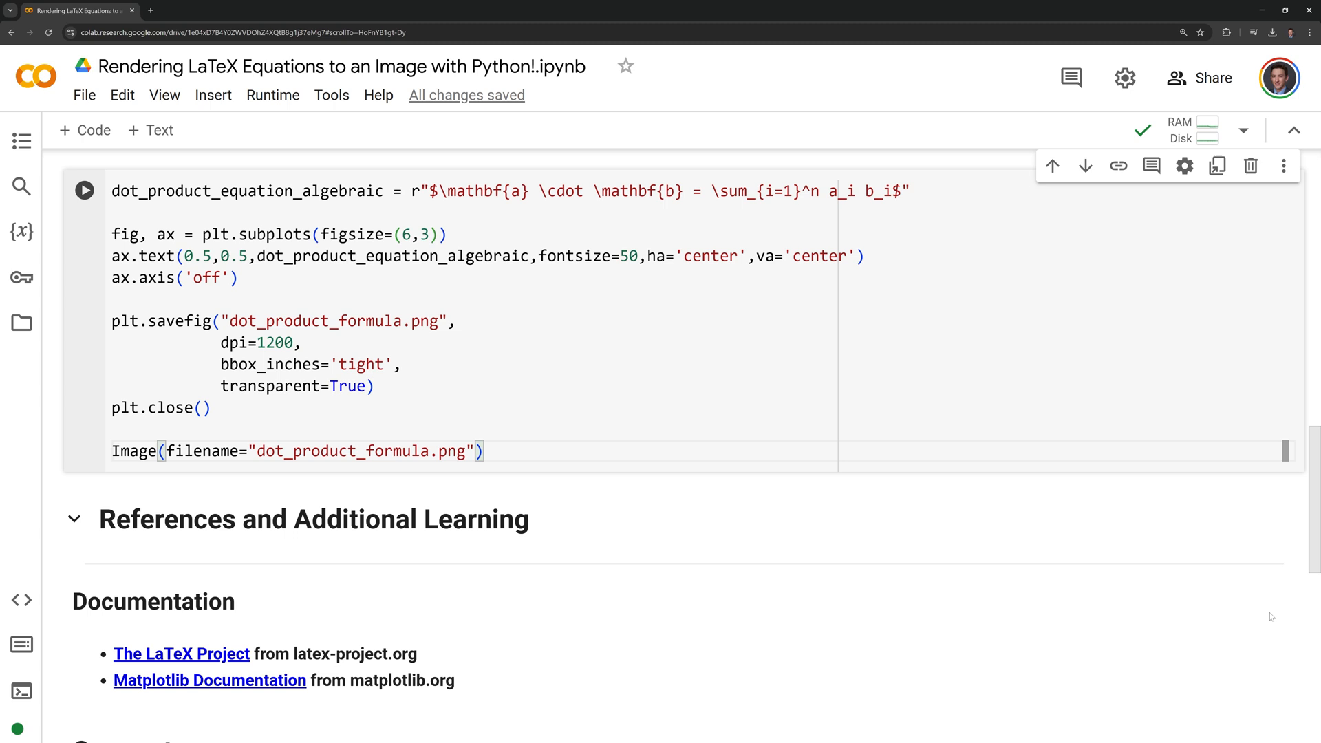
- Rewrite the equation as sample_mean_equation with x̄ = \frac{1}{n} \sum_{i=1}^n x_i LaTeX
text(sample_mean_equation = r"$\bar{x} $)
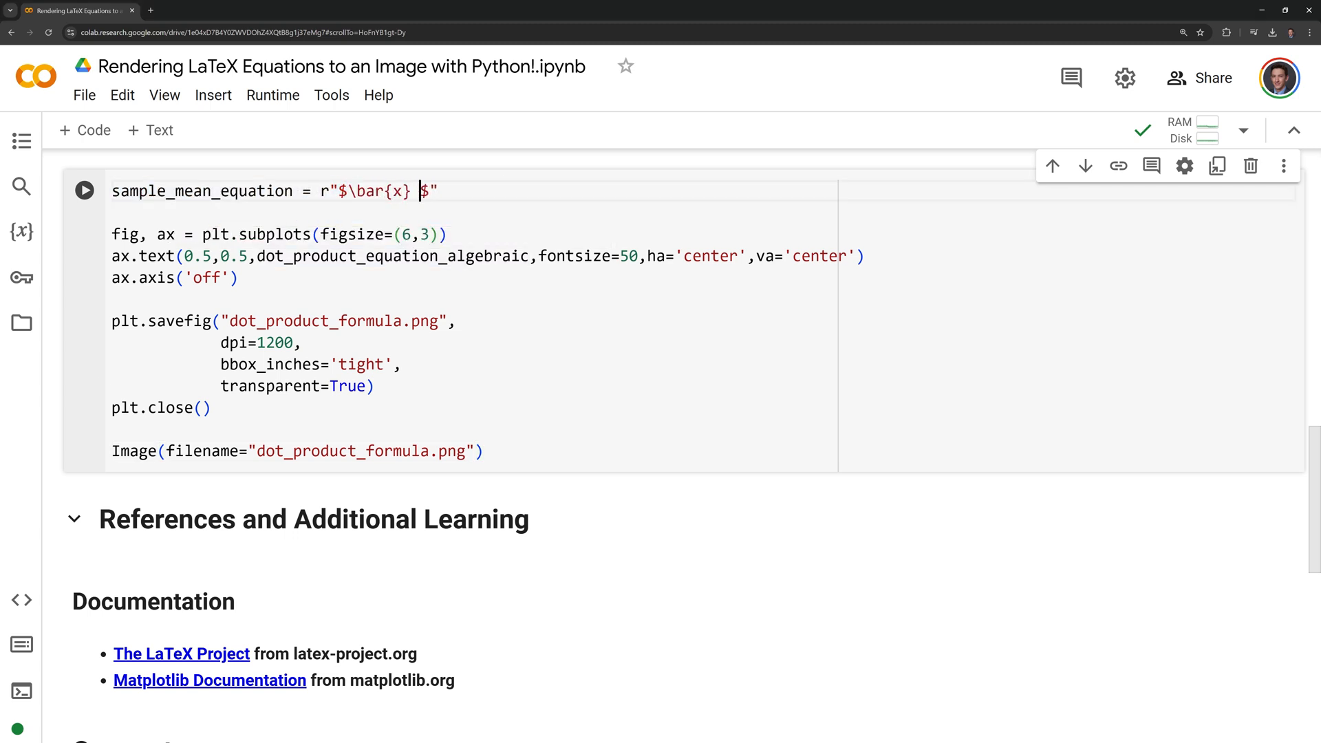
text(= \frac{1}{})
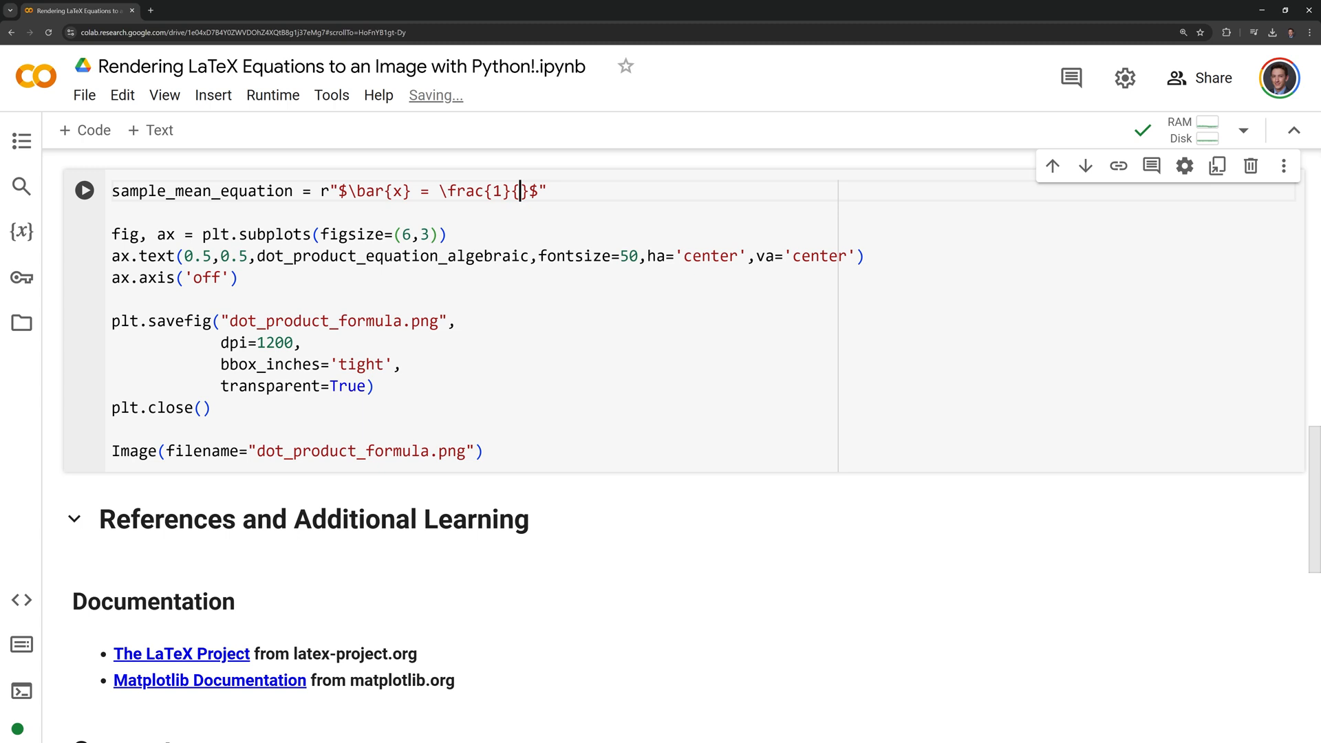
text({n} \sum_)
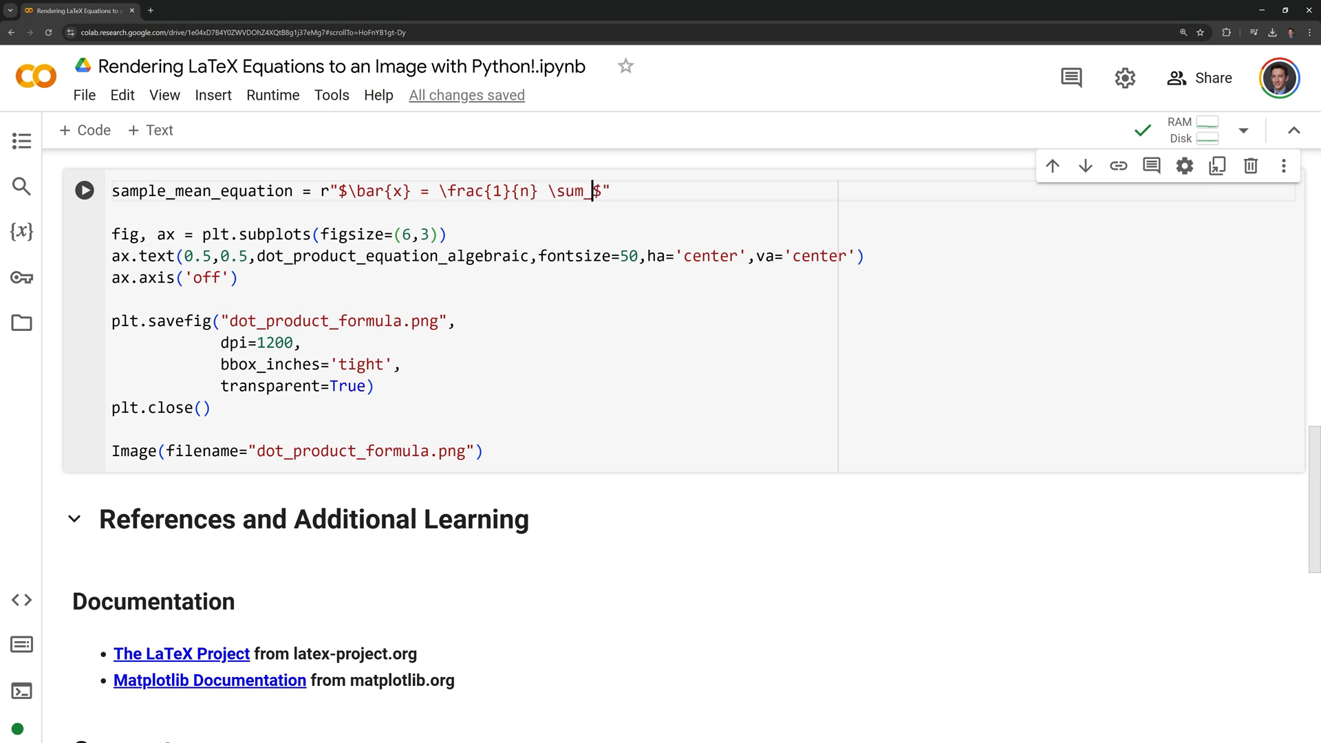
text({i=1}^n x_i)
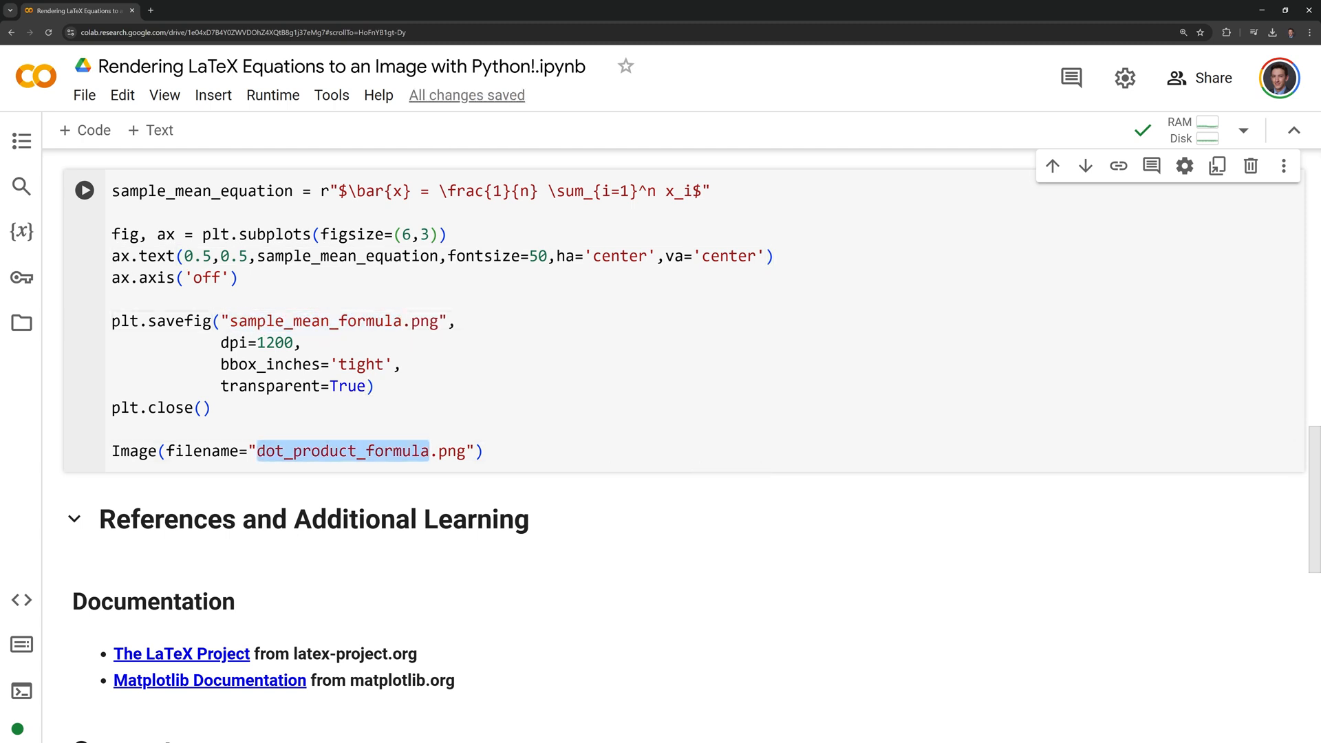
- Run the cell to render sample_mean_formula.png and scroll down past the output
click(83, 190)
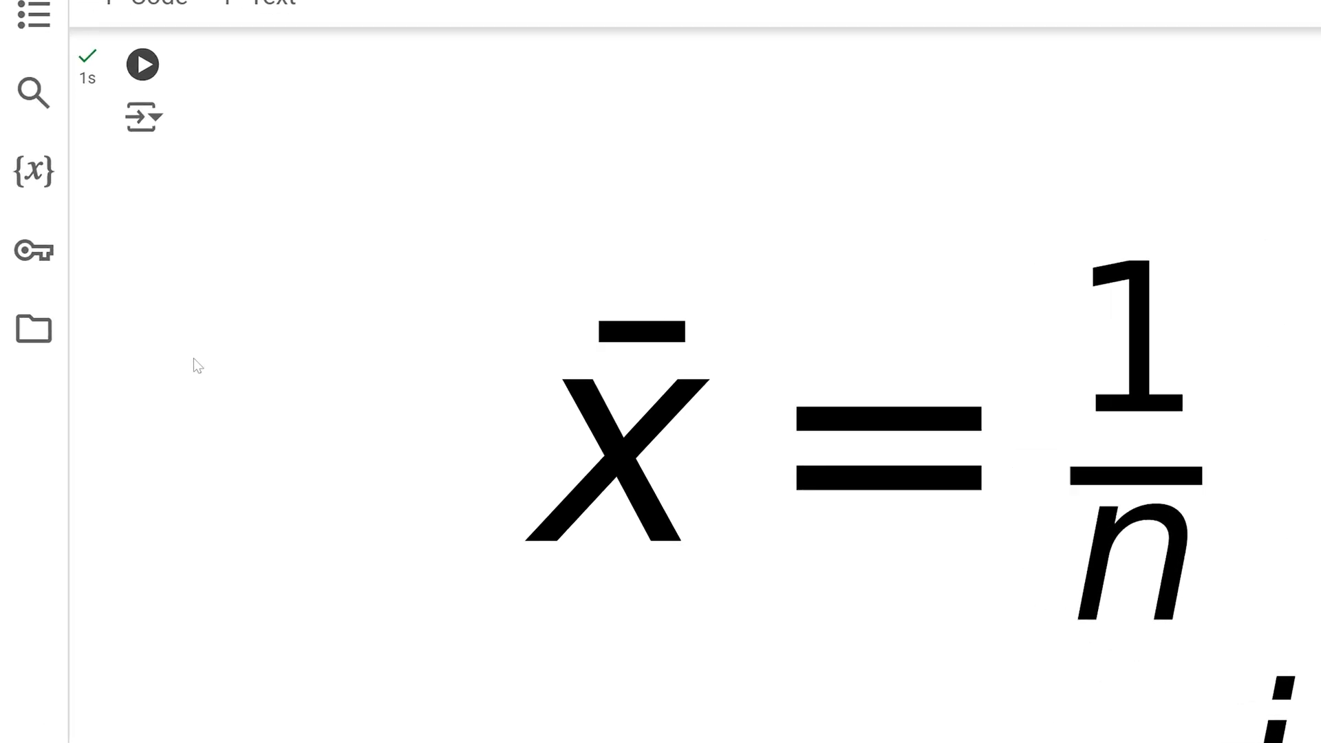
click(33, 329)
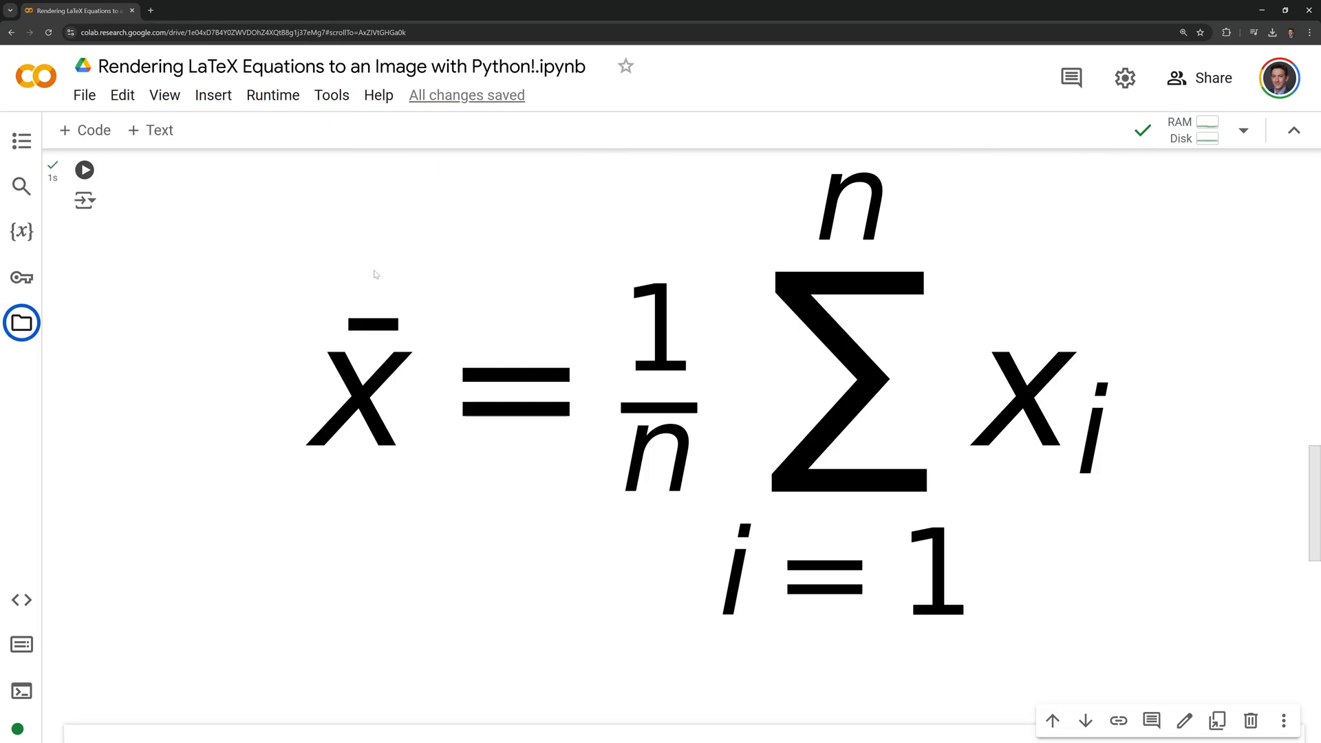
scroll(down, 3)
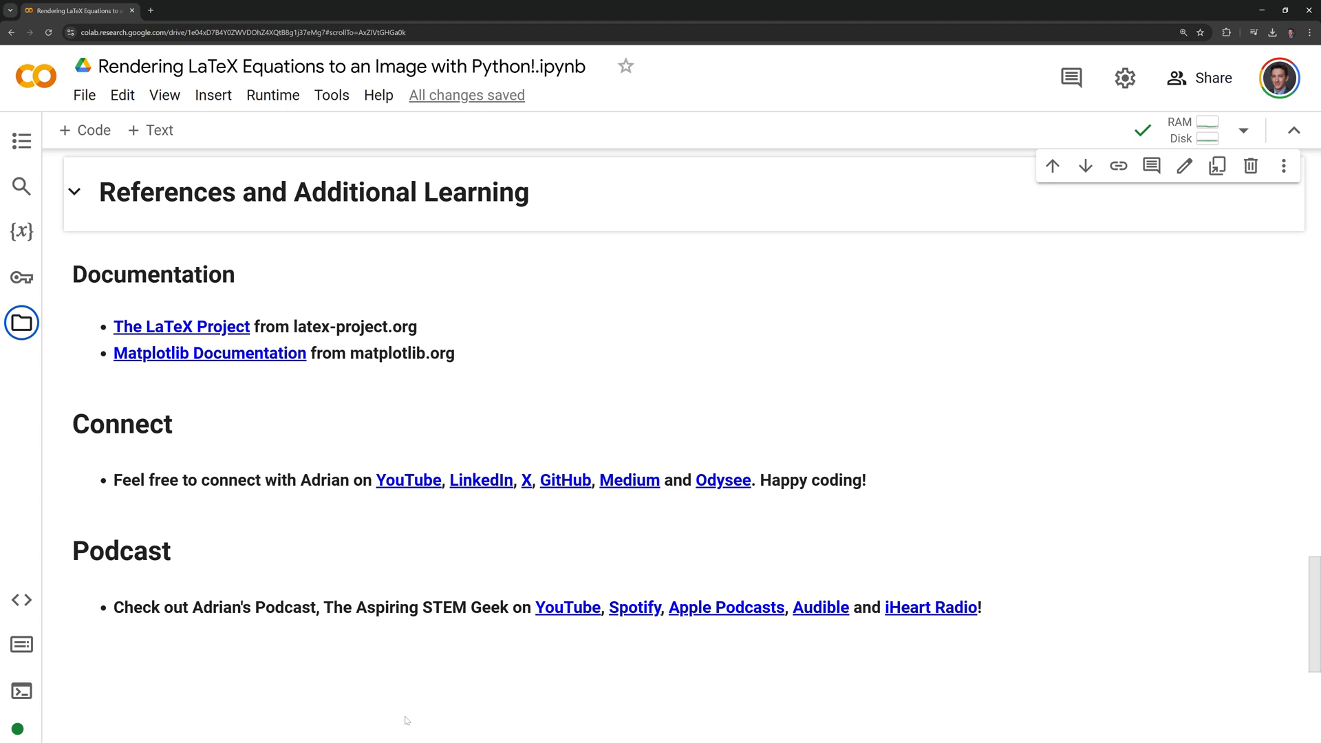